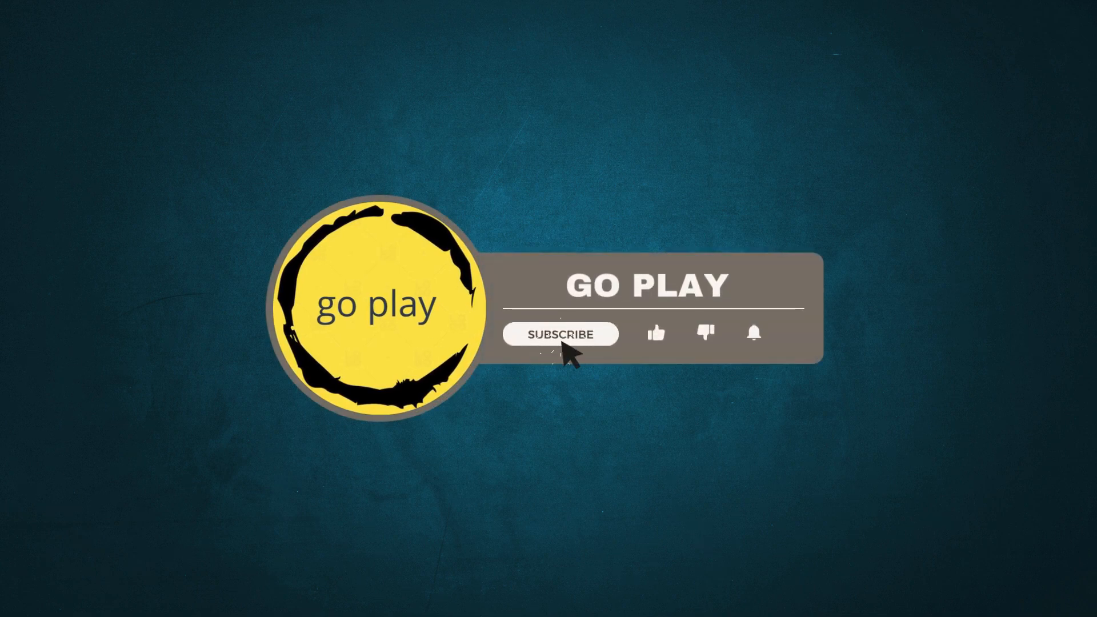
Step: Subscribe during the Go Play channel intro before the Y2JB 1.0 tweet appears
{"action": "left_click", "coordinate": [560, 333]}
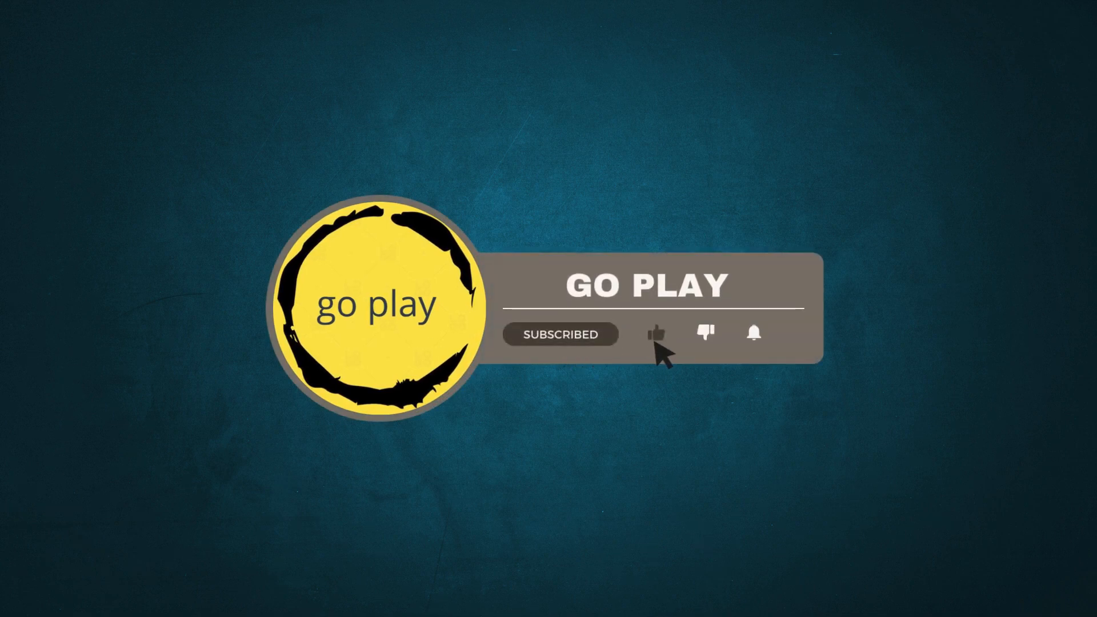
{"action": "mouse_move", "coordinate": [763, 350]}
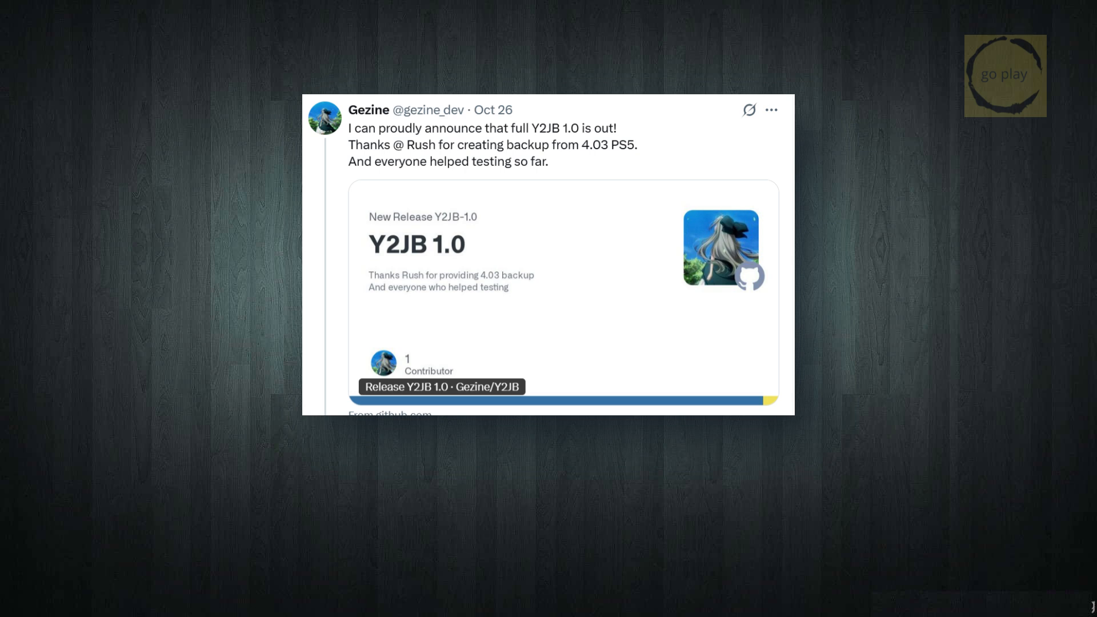
Step: Open the Gezine/Y2JB GitHub page and scroll through the README requirements to the 1.0 release
{"action": "left_click", "coordinate": [440, 386]}
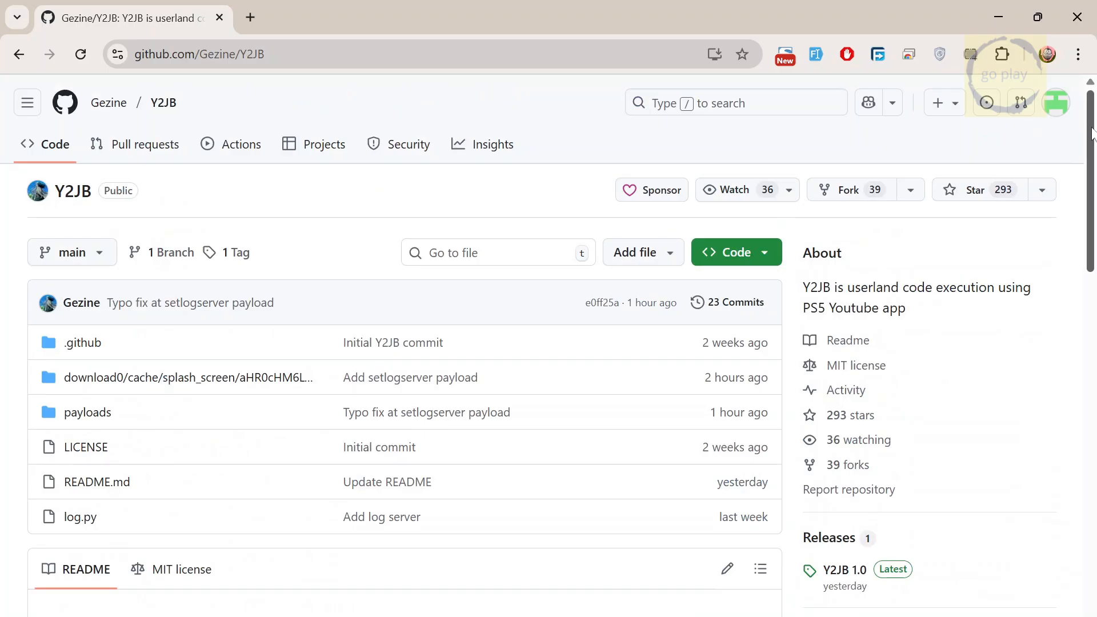
{"action": "scroll", "scroll_direction": "down", "scroll_amount": 3}
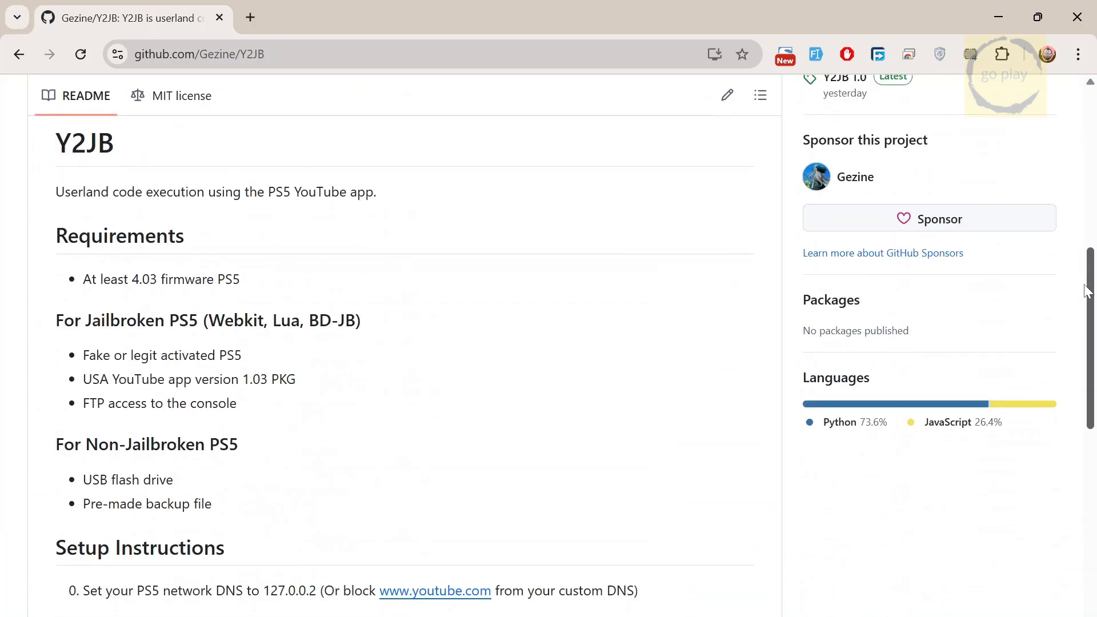
{"action": "mouse_move", "coordinate": [1028, 404]}
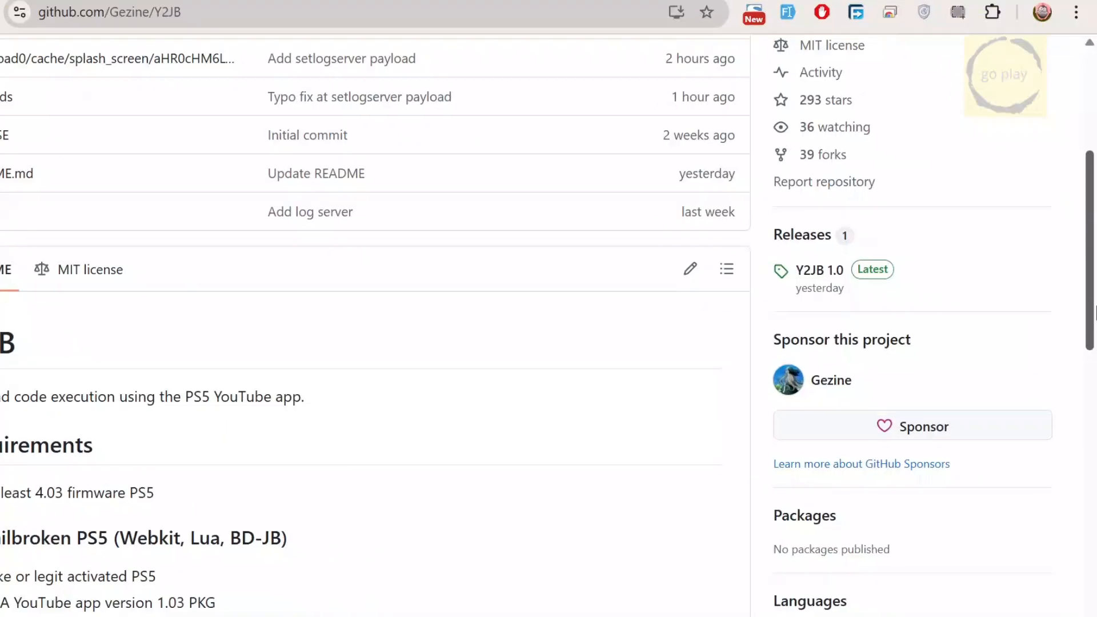
{"action": "scroll", "scroll_direction": "down", "scroll_amount": 3}
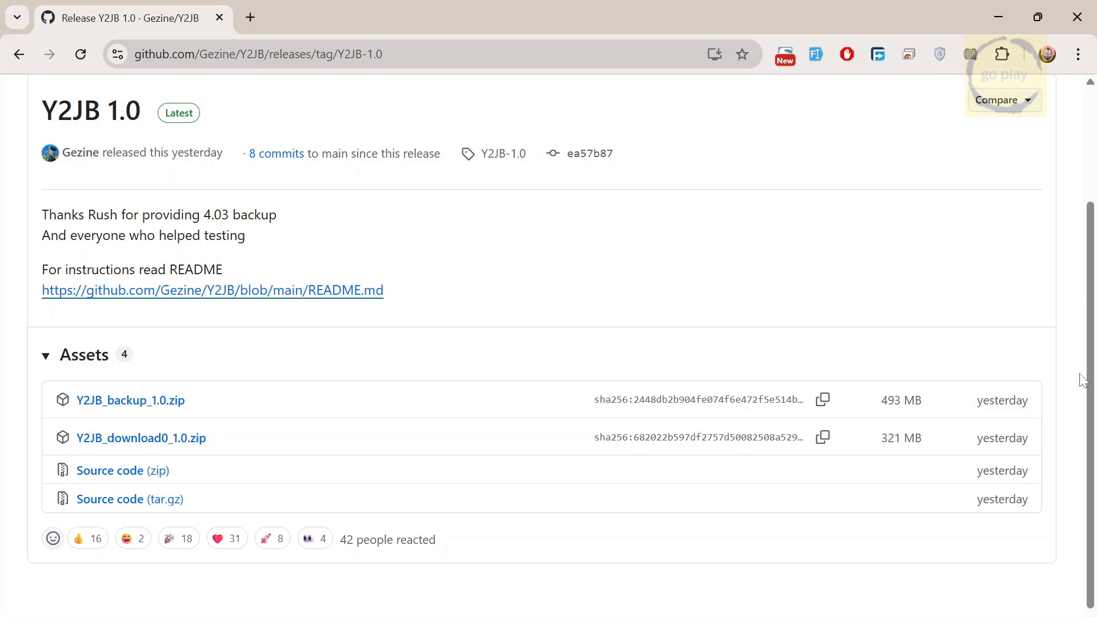
Step: Highlight the backup and download0 asset names and check the README setup instructions
{"action": "double_click", "coordinate": [129, 399]}
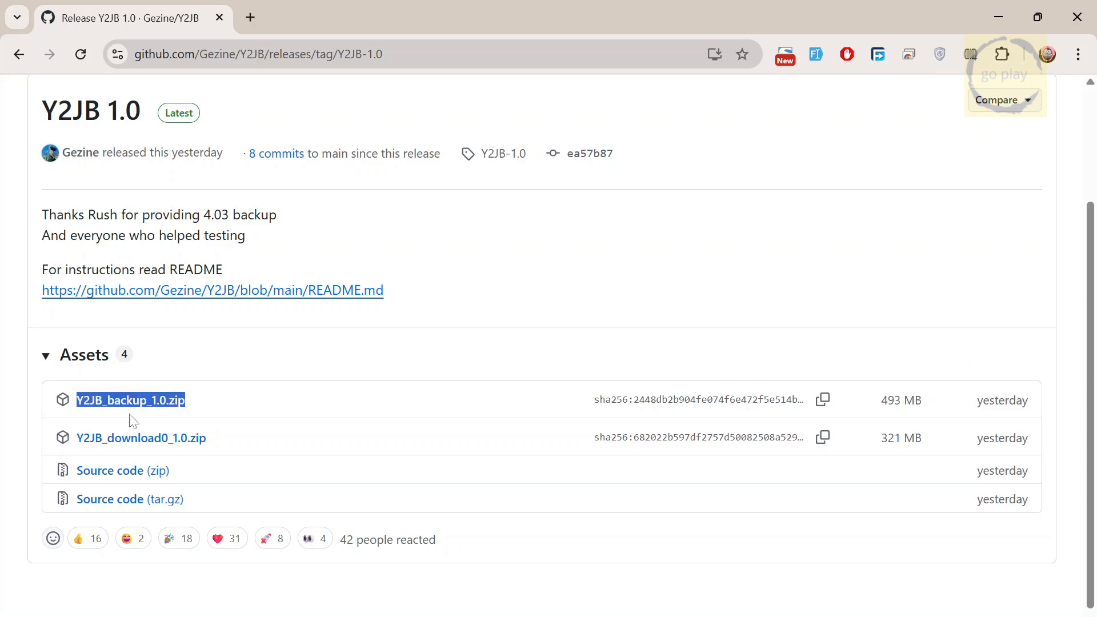
{"action": "mouse_move", "coordinate": [313, 409]}
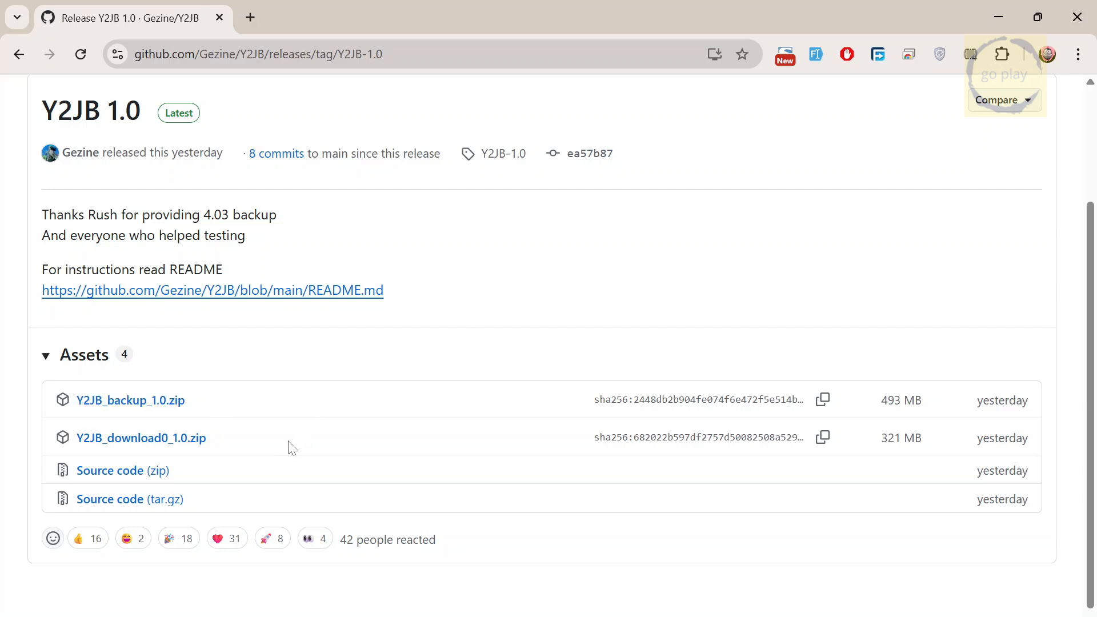
{"action": "double_click", "coordinate": [140, 438]}
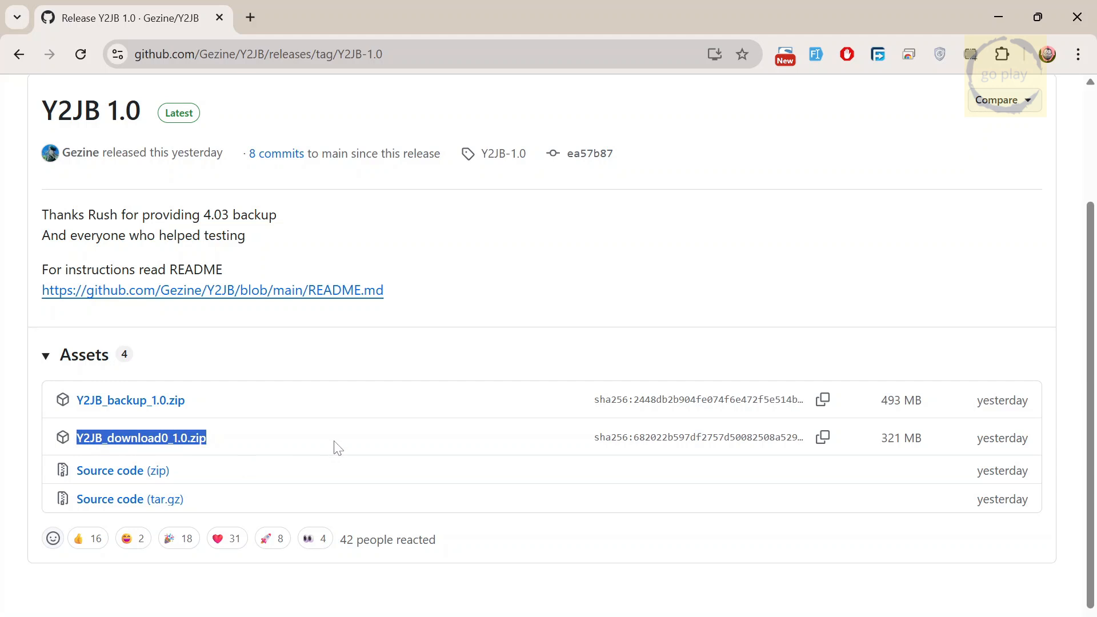
{"action": "left_click", "coordinate": [211, 290]}
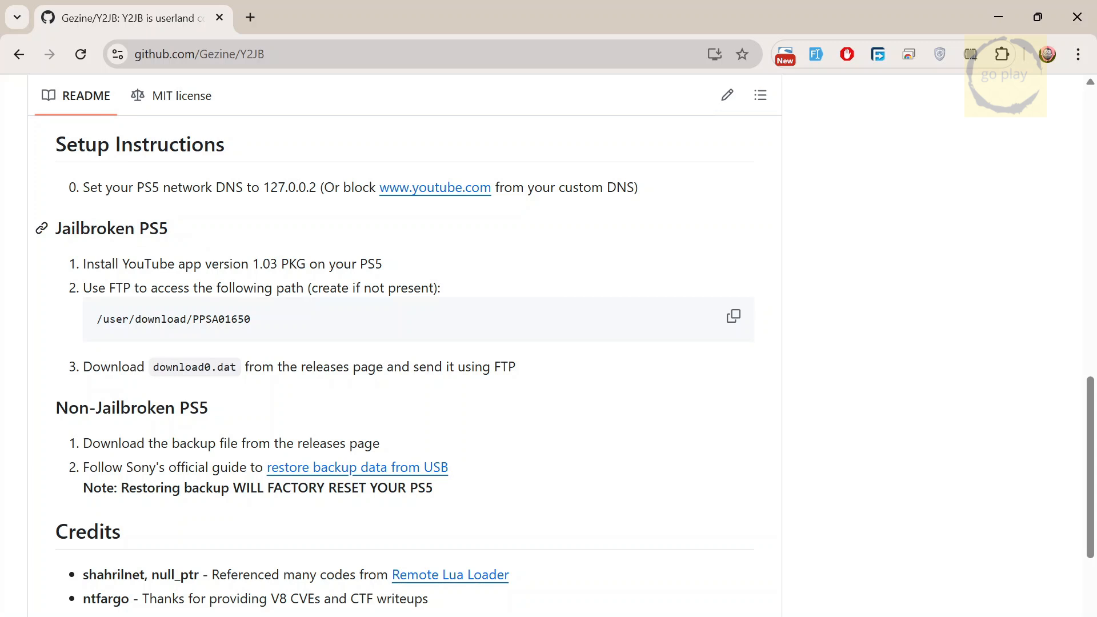
Step: Return to the release assets and download Y2JB_backup_1.0.zip
{"action": "scroll", "scroll_direction": "up", "scroll_amount": 3}
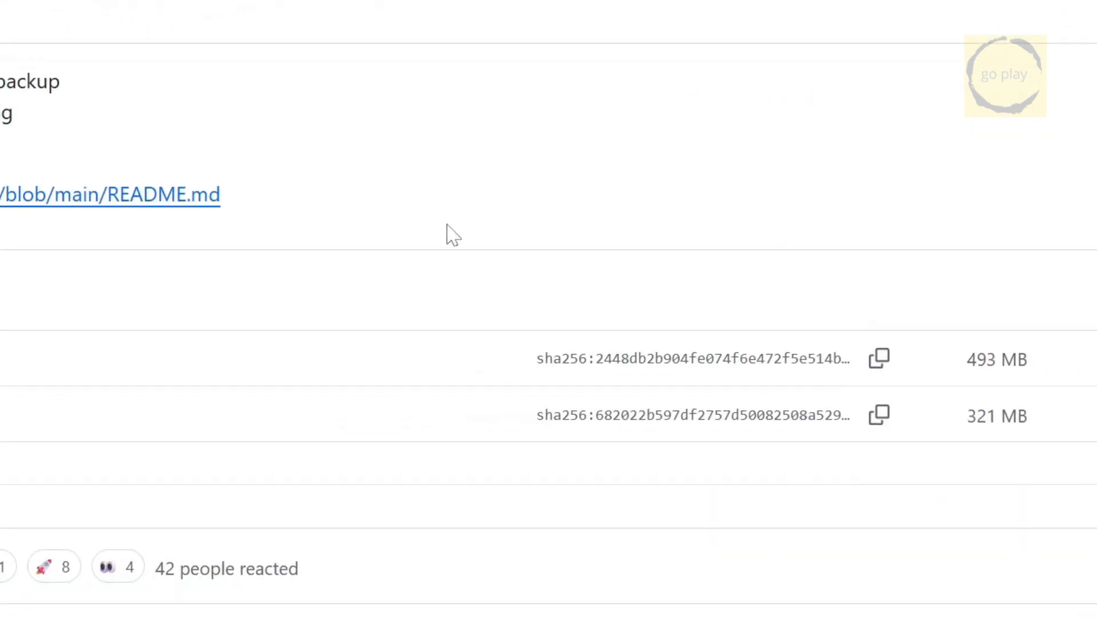
{"action": "scroll", "scroll_direction": "up", "scroll_amount": 3}
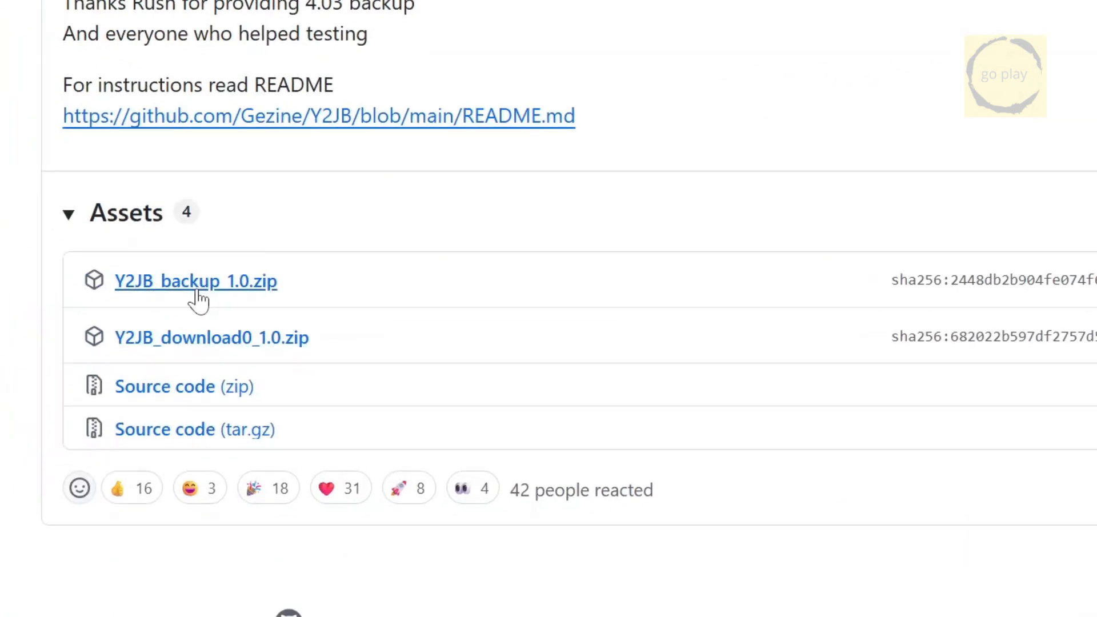
{"action": "left_click", "coordinate": [195, 280]}
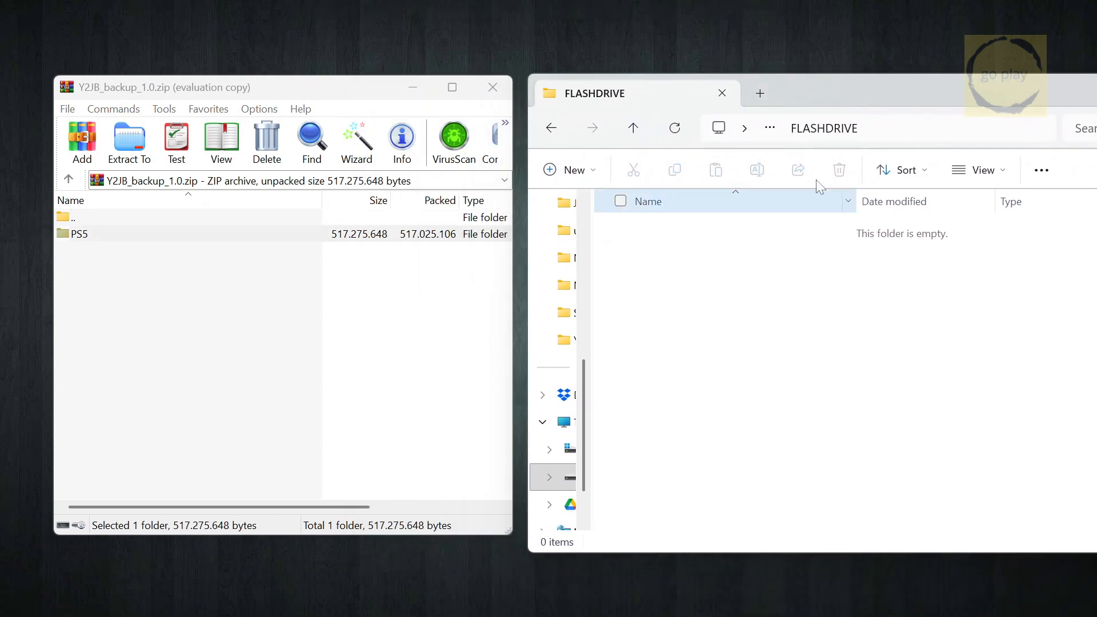
Step: Extract the archive's PS5 folder onto the FLASHDRIVE USB drive
{"action": "left_click", "coordinate": [80, 233]}
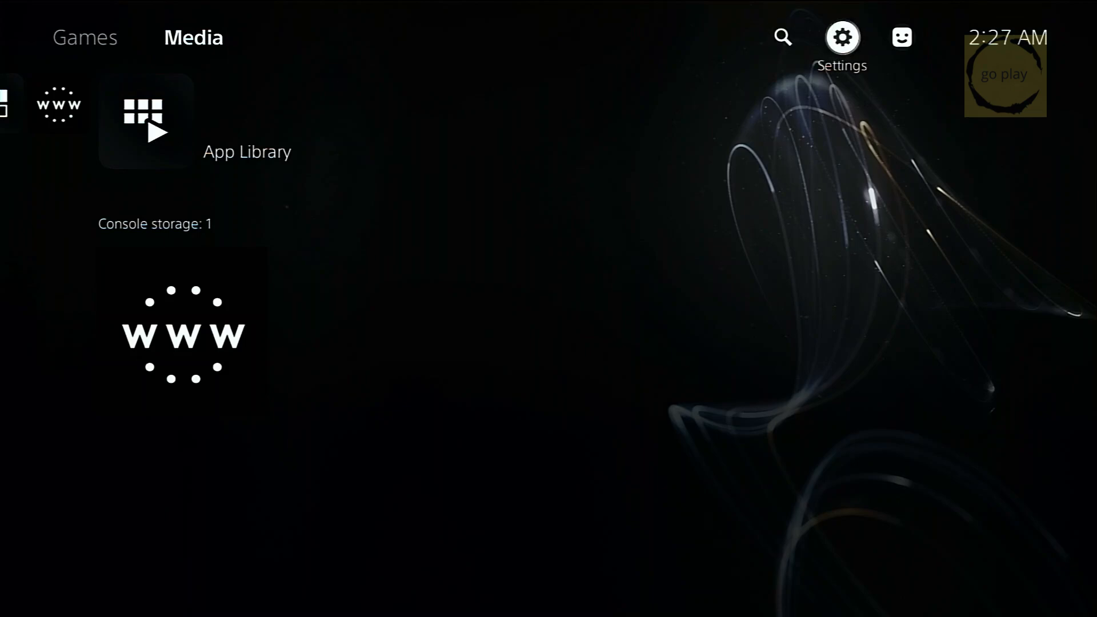
Step: On the PS5, go to Settings > System > Back Up and Restore and choose Restore Your PS5
{"action": "left_click", "coordinate": [841, 37]}
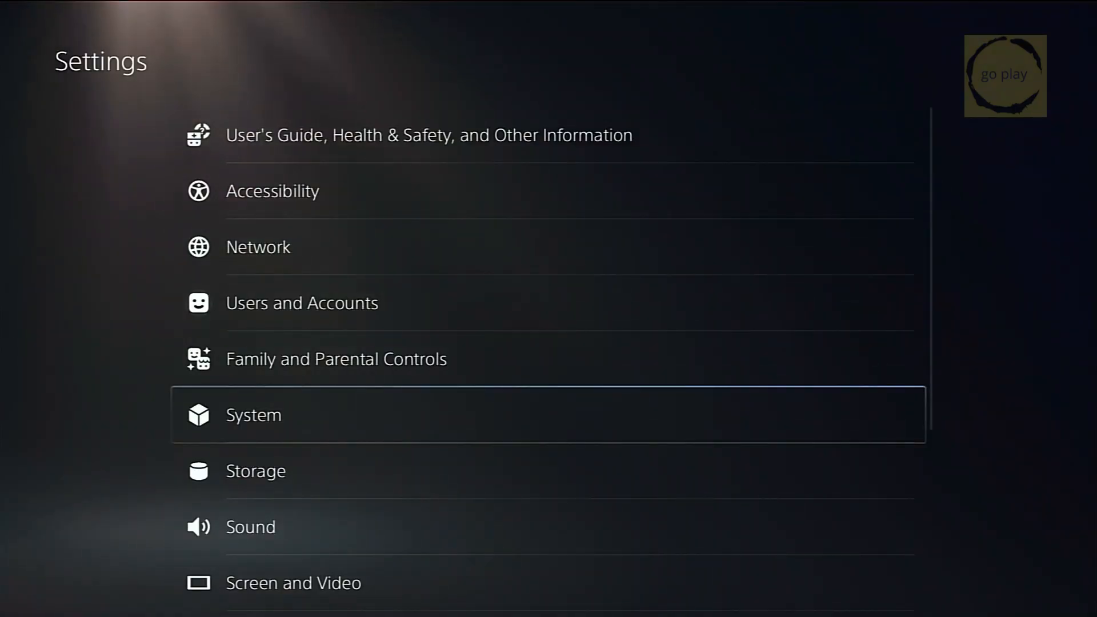
{"action": "left_click", "coordinate": [253, 414]}
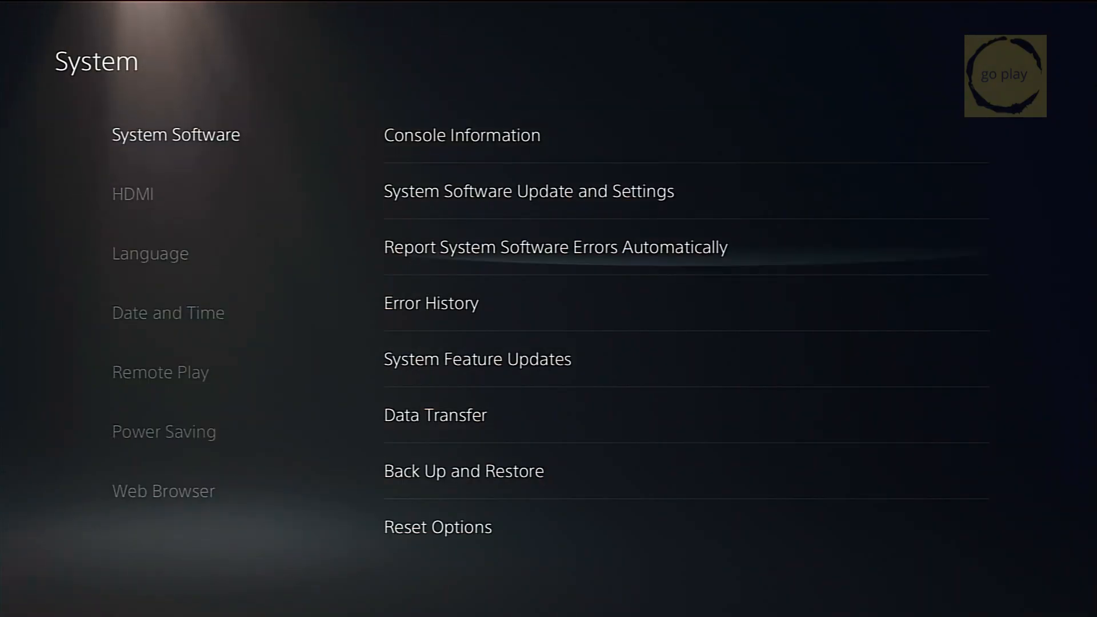
{"action": "left_click", "coordinate": [463, 470]}
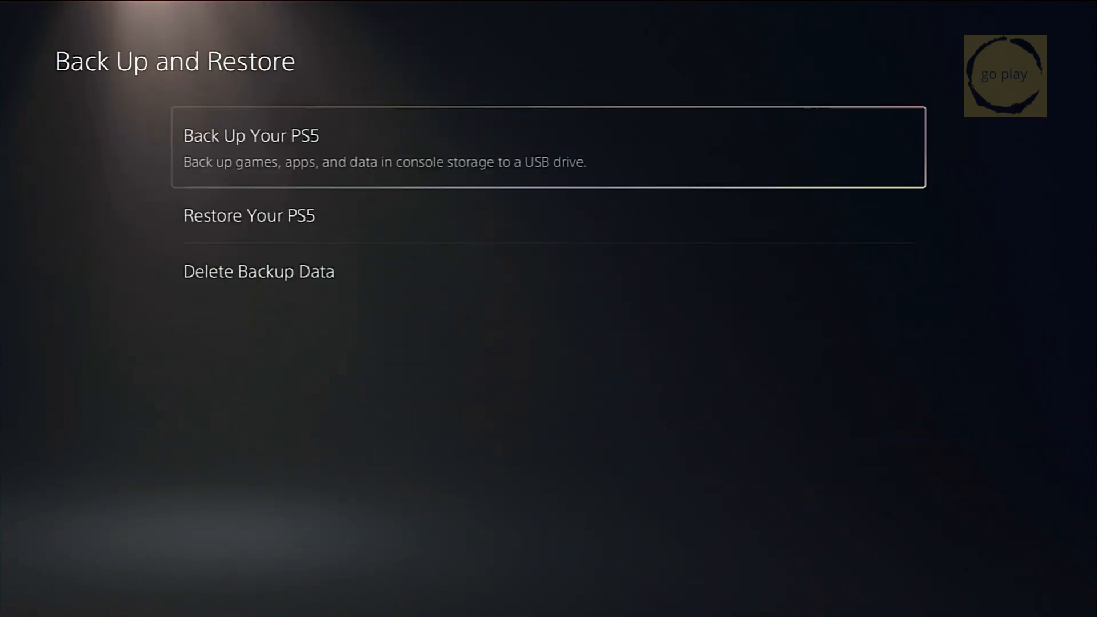
{"action": "left_click", "coordinate": [249, 214]}
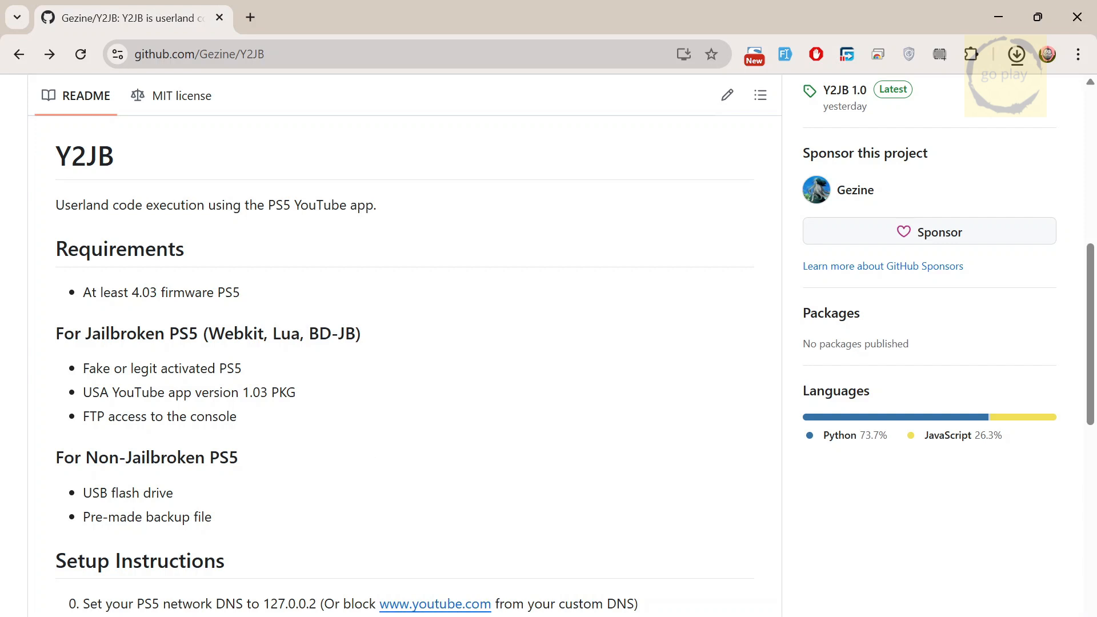
Step: Note the required YouTube app version, then download Y2JB_download0_1.0.zip from the 1.0 release
{"action": "double_click", "coordinate": [189, 392]}
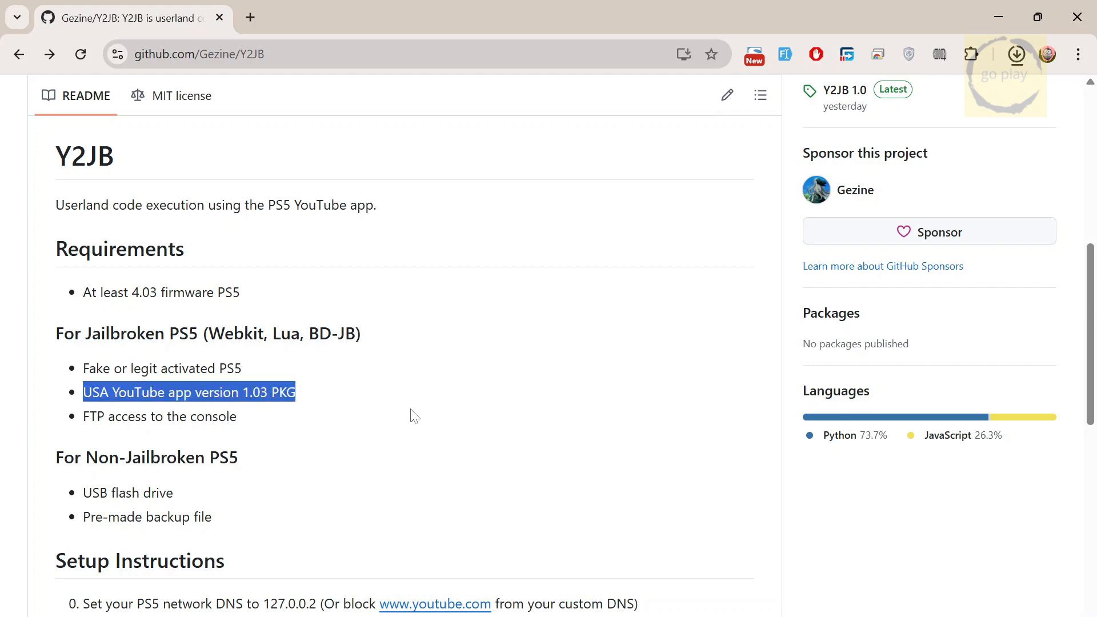
{"action": "scroll", "scroll_direction": "up", "scroll_amount": 3}
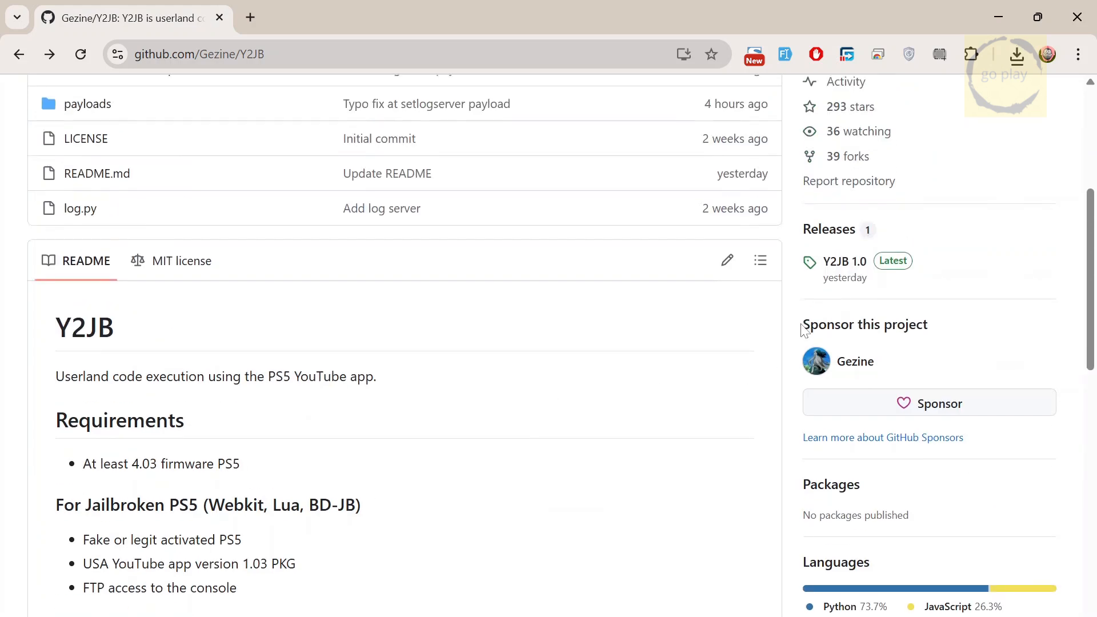
{"action": "left_click", "coordinate": [843, 261]}
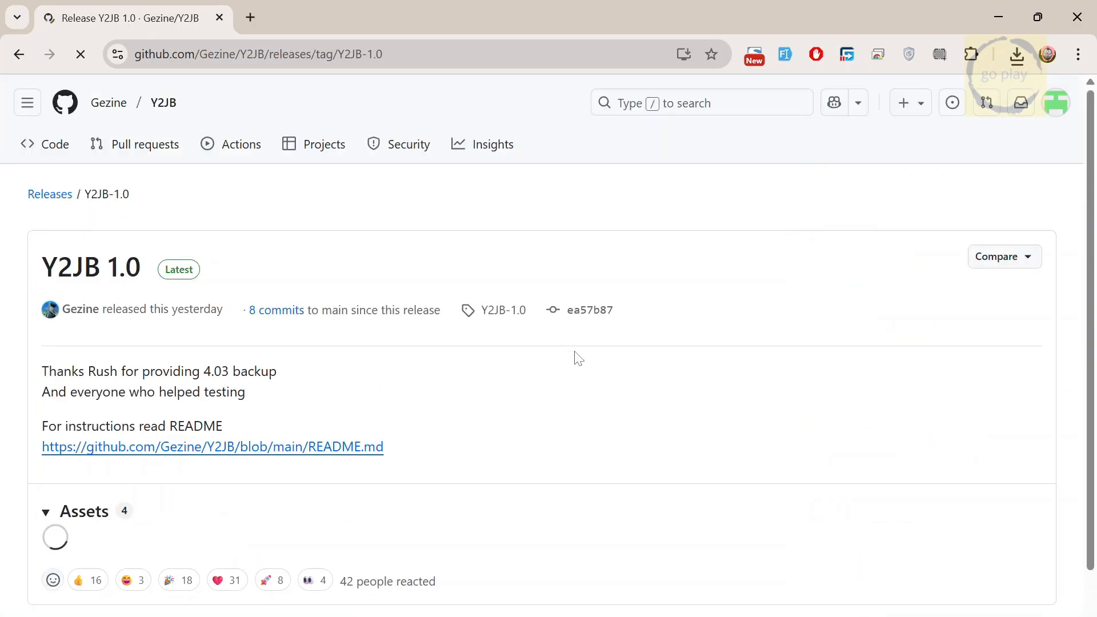
{"action": "scroll", "scroll_direction": "down", "scroll_amount": 3}
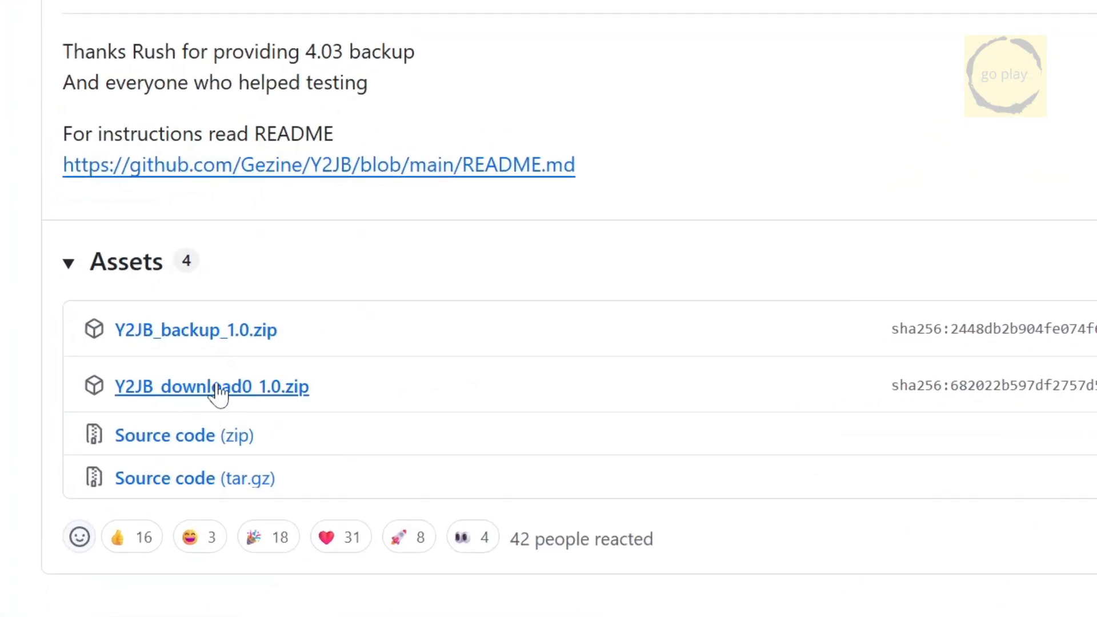
{"action": "left_click", "coordinate": [212, 387]}
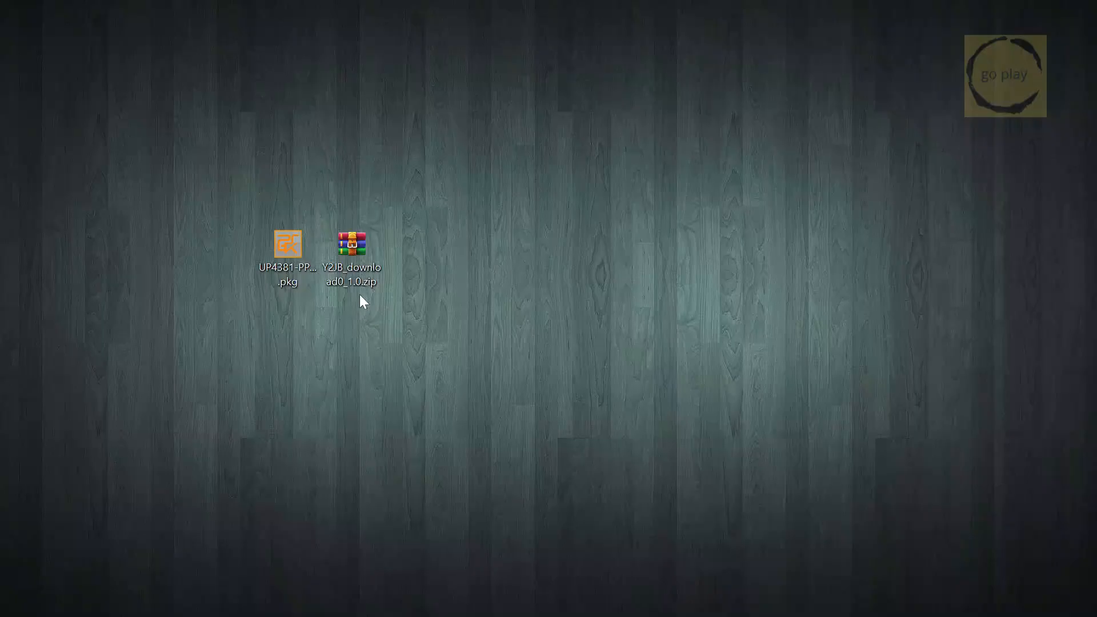
Step: Extract download0.dat to the desktop, close WinRAR, and close the flash drive folder after copying the PKG
{"action": "double_click", "coordinate": [352, 244]}
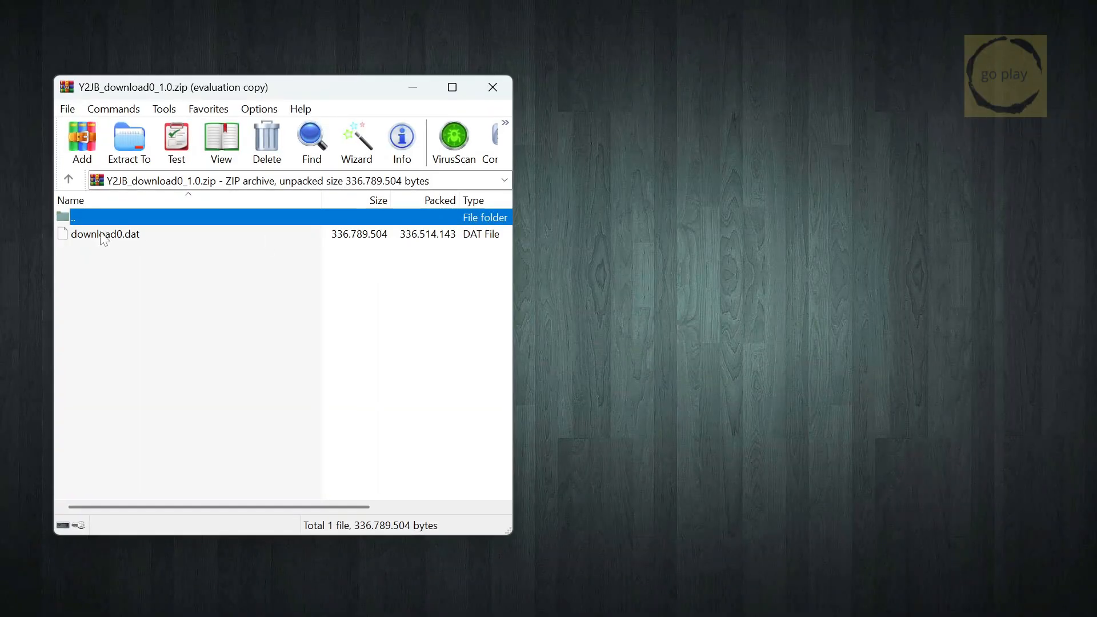
{"action": "left_click", "coordinate": [106, 234]}
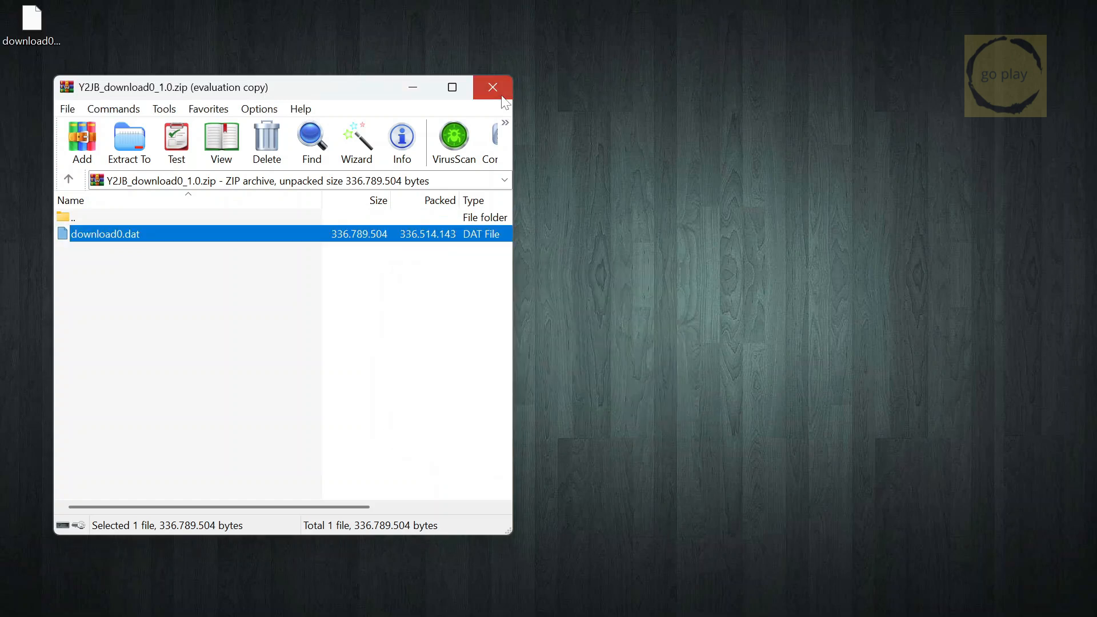
{"action": "left_click", "coordinate": [493, 87]}
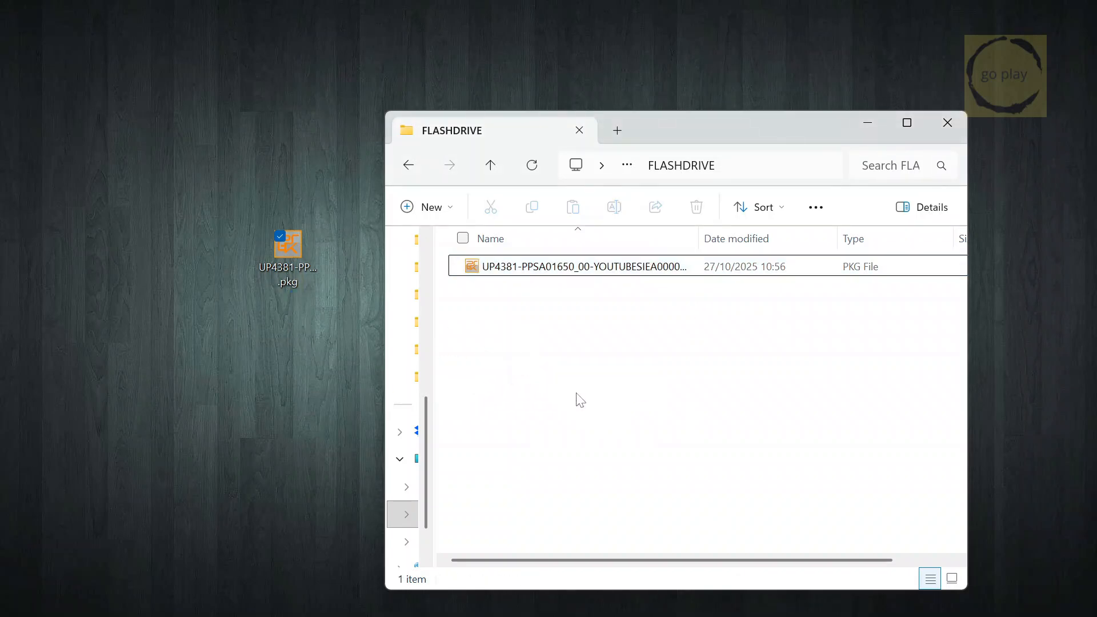
{"action": "left_click", "coordinate": [947, 122]}
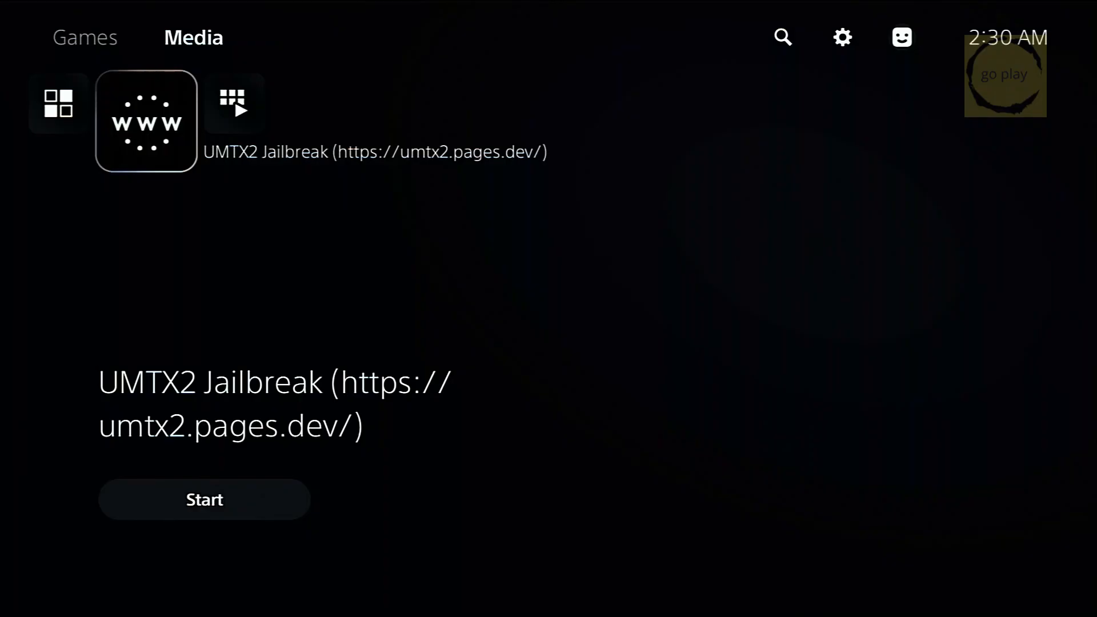
Step: Run the UMTX2 Jailbreak web app, close it via Options > Close, and install YouTube
{"action": "left_click", "coordinate": [204, 499]}
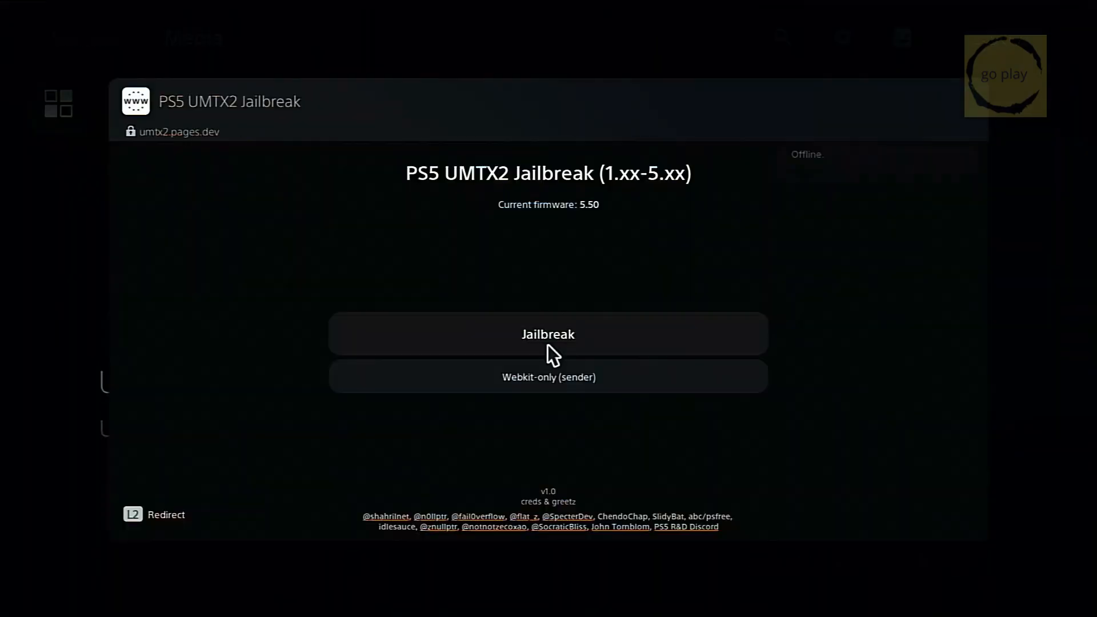
{"action": "left_click", "coordinate": [547, 334]}
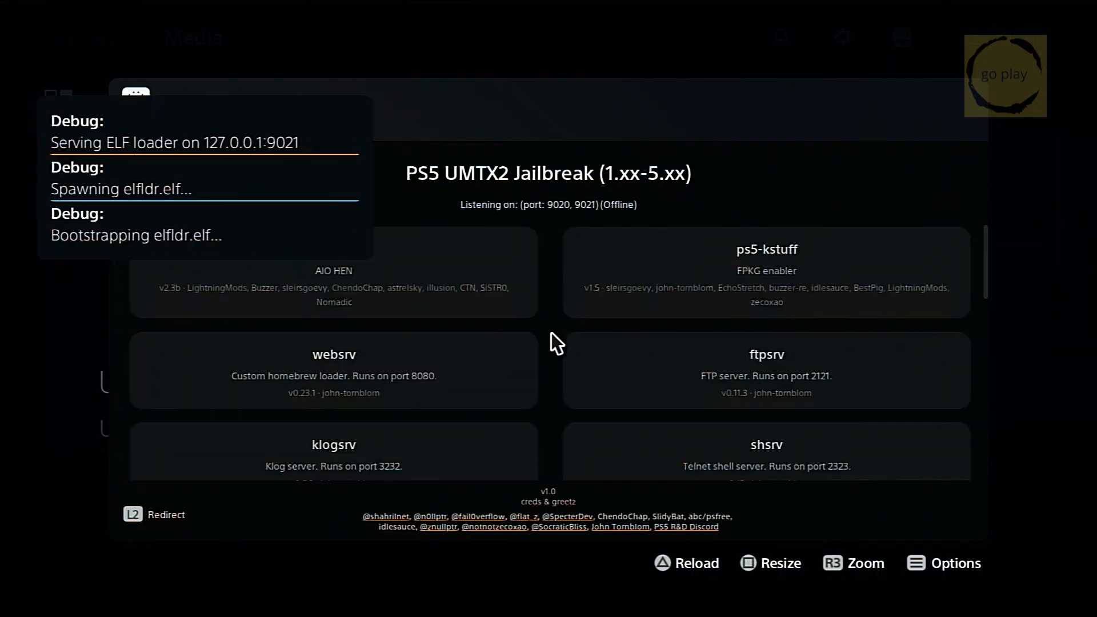
{"action": "left_click", "coordinate": [957, 562]}
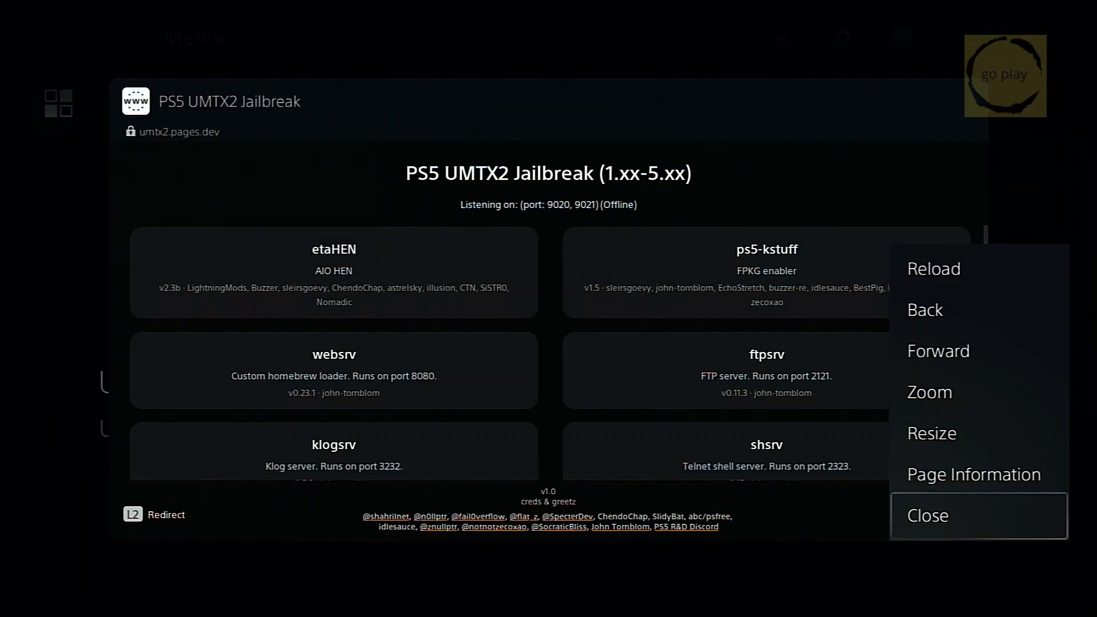
{"action": "left_click", "coordinate": [927, 515]}
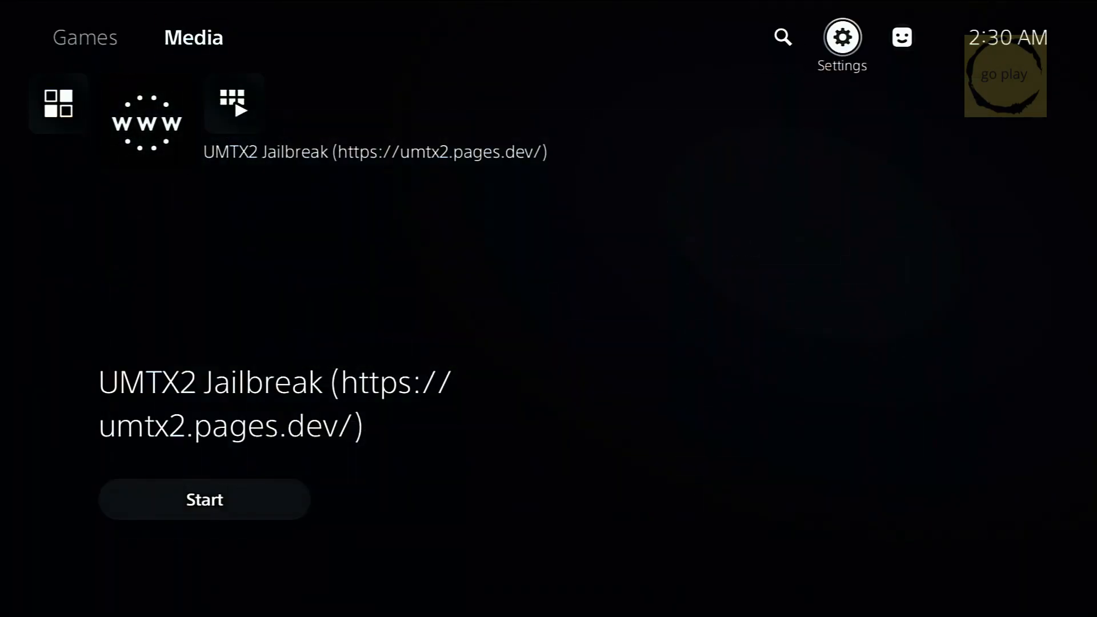
{"action": "left_click", "coordinate": [842, 38]}
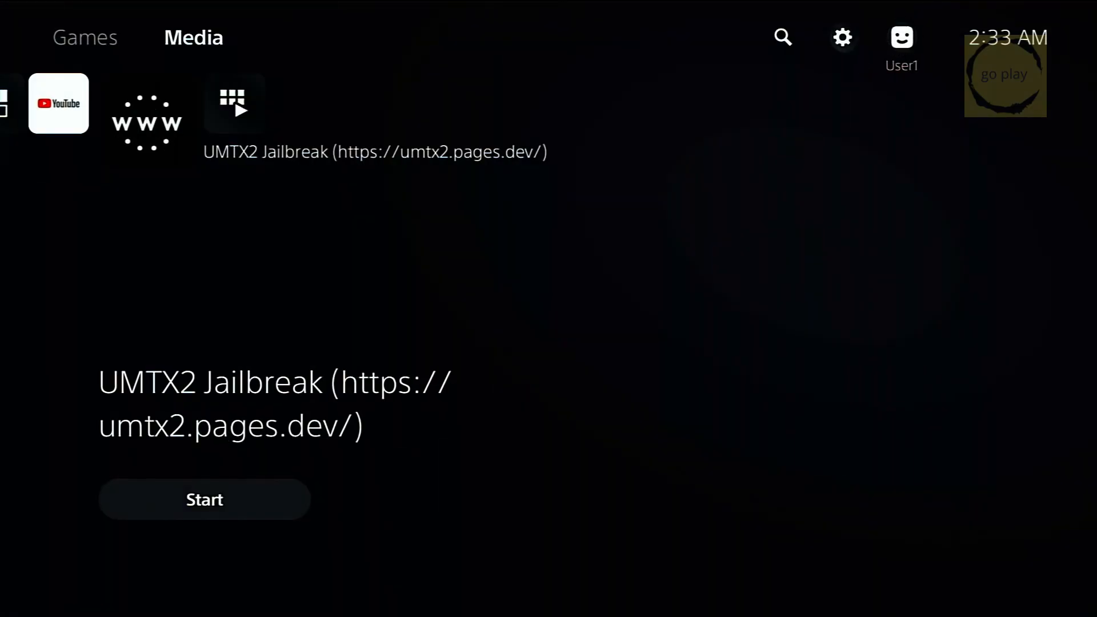
Step: Reopen UMTX2 Jailbreak from Media, rerun the jailbreak, and launch the ftpsrv card
{"action": "scroll", "scroll_direction": "left", "scroll_amount": 3}
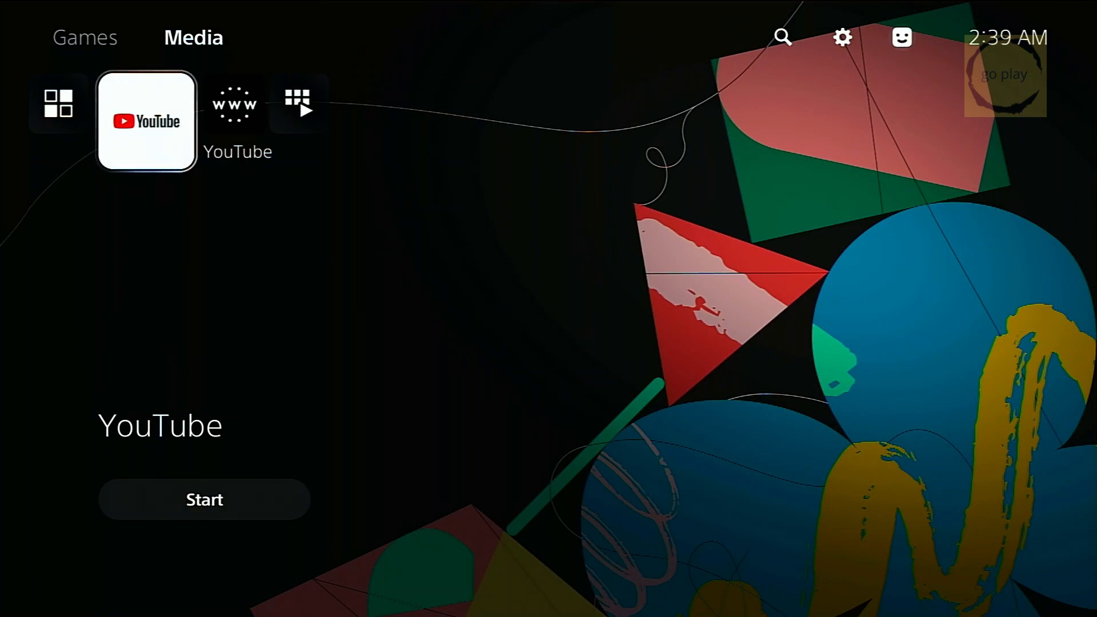
{"action": "left_click", "coordinate": [234, 105]}
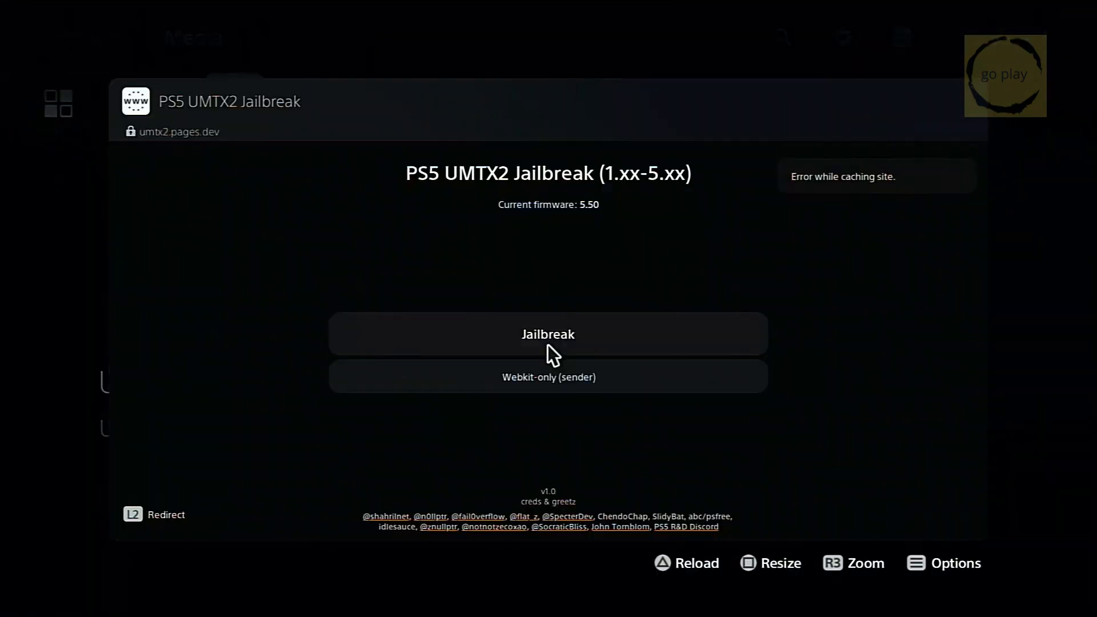
{"action": "left_click", "coordinate": [548, 334]}
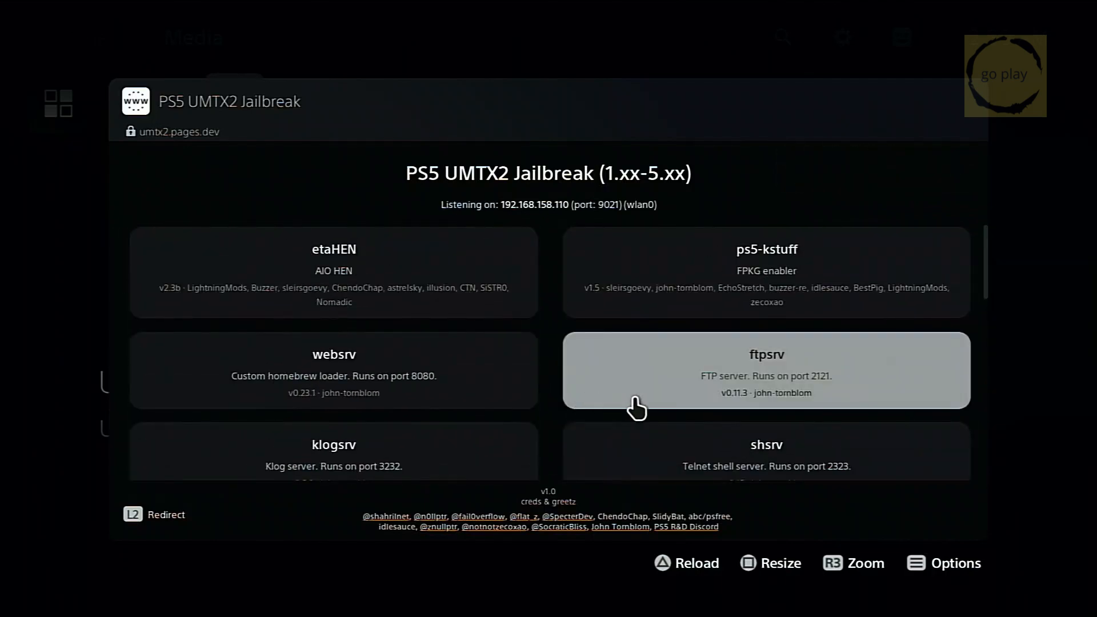
{"action": "left_click", "coordinate": [766, 370]}
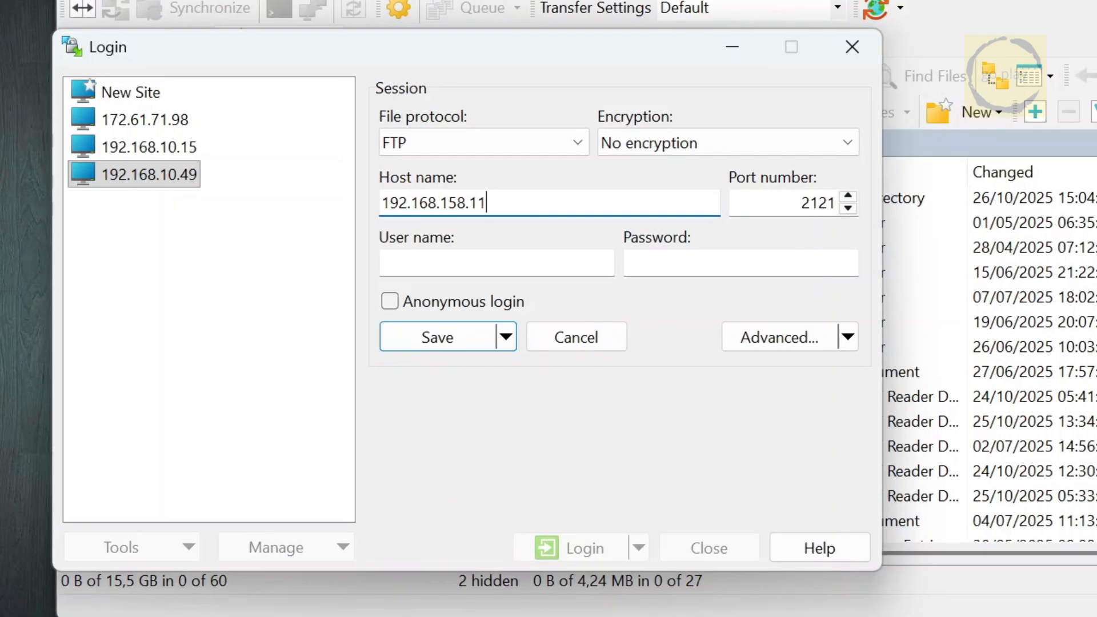
Step: Log into the PS5 FTP server at 192.168.158.110 port 2121 without a username
{"action": "type", "text": "0"}
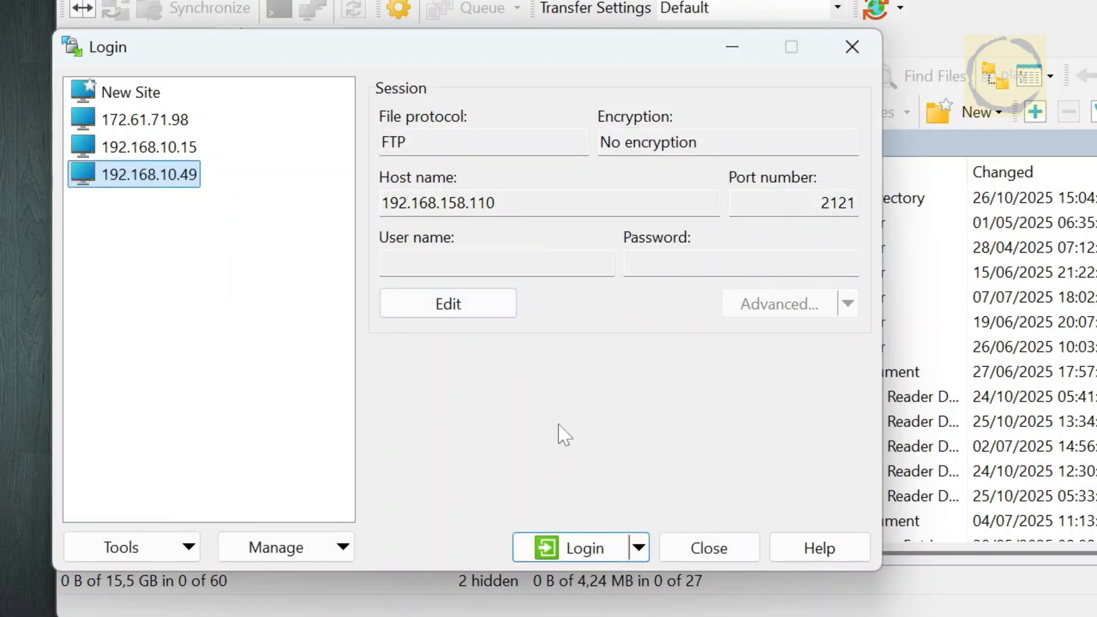
{"action": "left_click", "coordinate": [579, 548]}
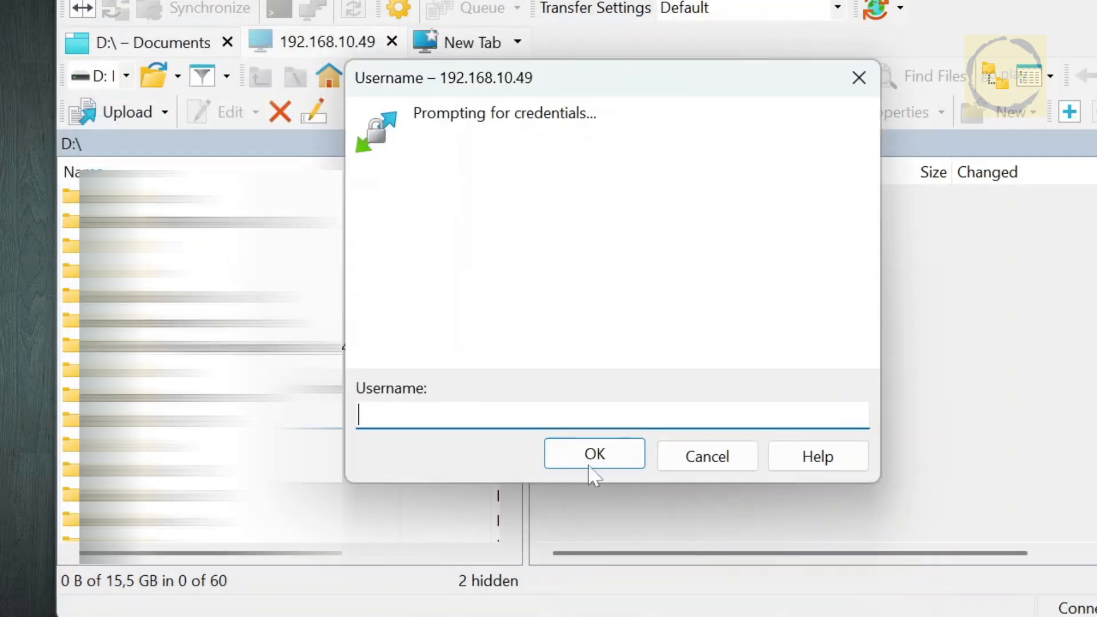
{"action": "left_click", "coordinate": [594, 453]}
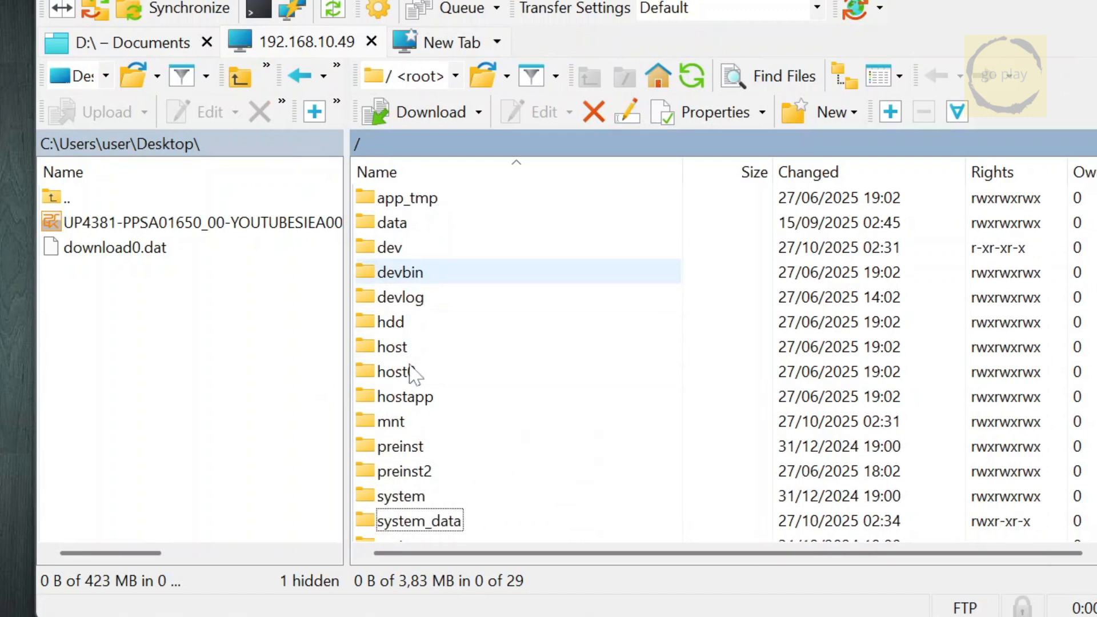
Step: Browse into /user/download/PPSA01650 to find download0.dat
{"action": "scroll", "scroll_direction": "down", "scroll_amount": 3}
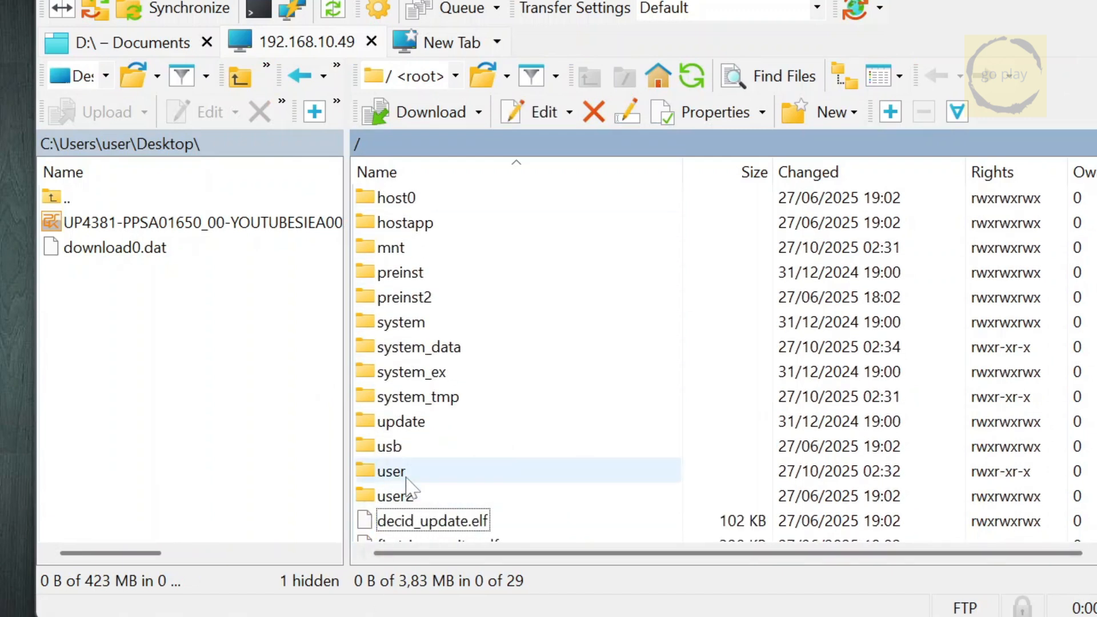
{"action": "double_click", "coordinate": [390, 471]}
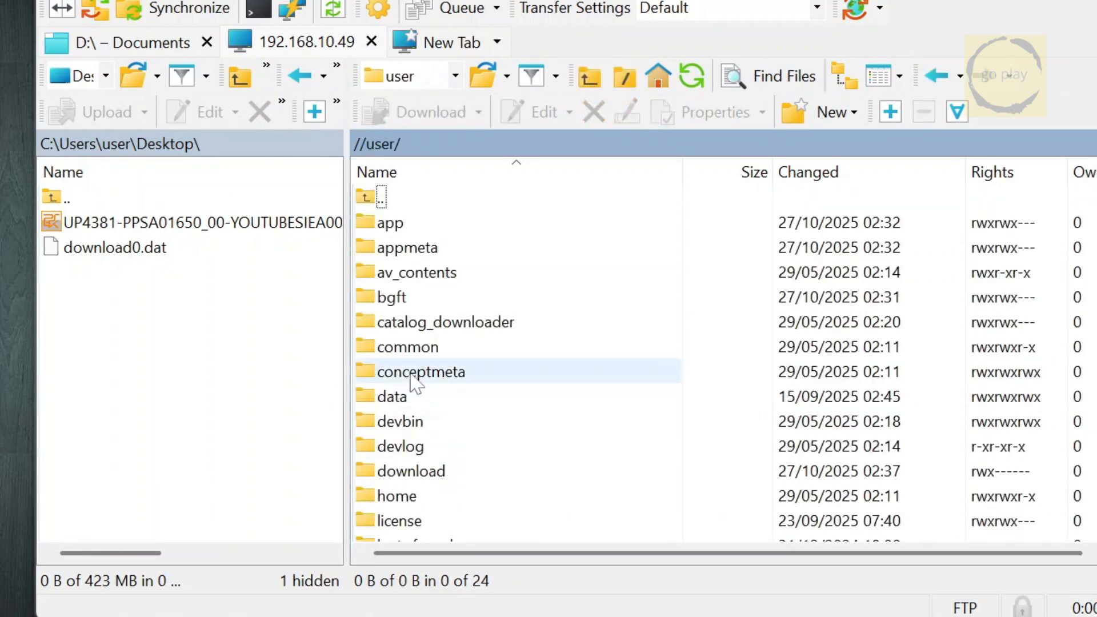
{"action": "left_click", "coordinate": [411, 470]}
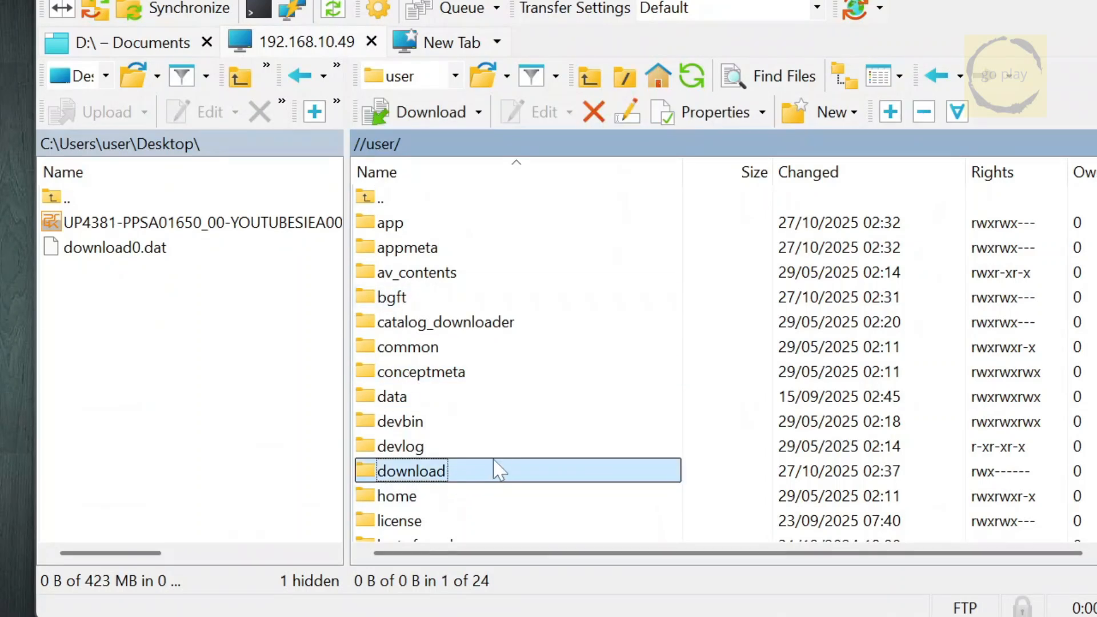
{"action": "double_click", "coordinate": [411, 470]}
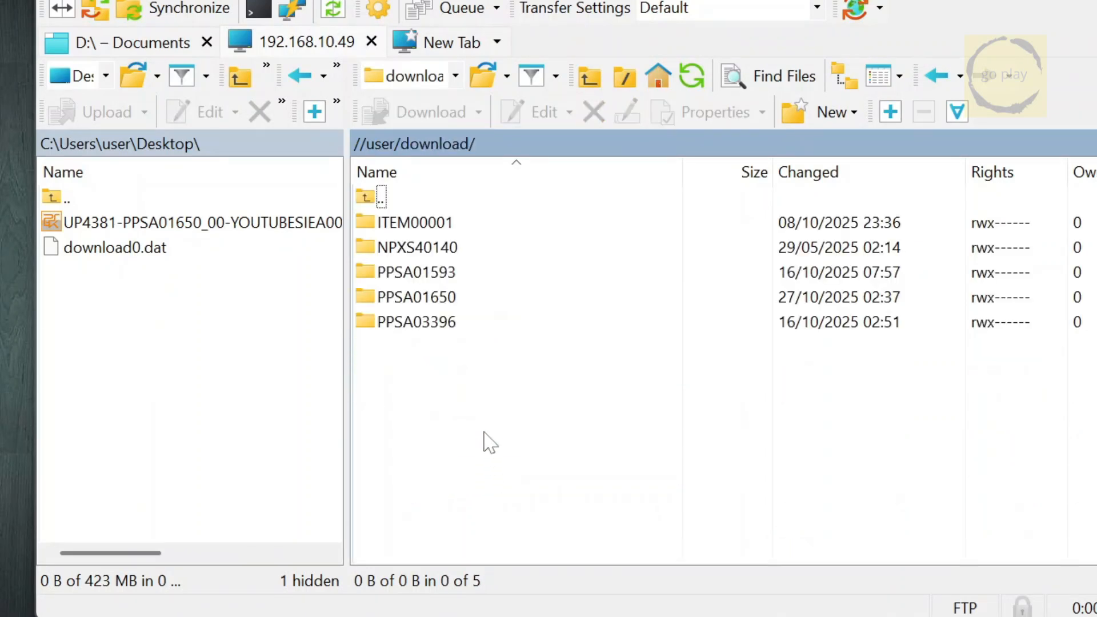
{"action": "left_click", "coordinate": [415, 297]}
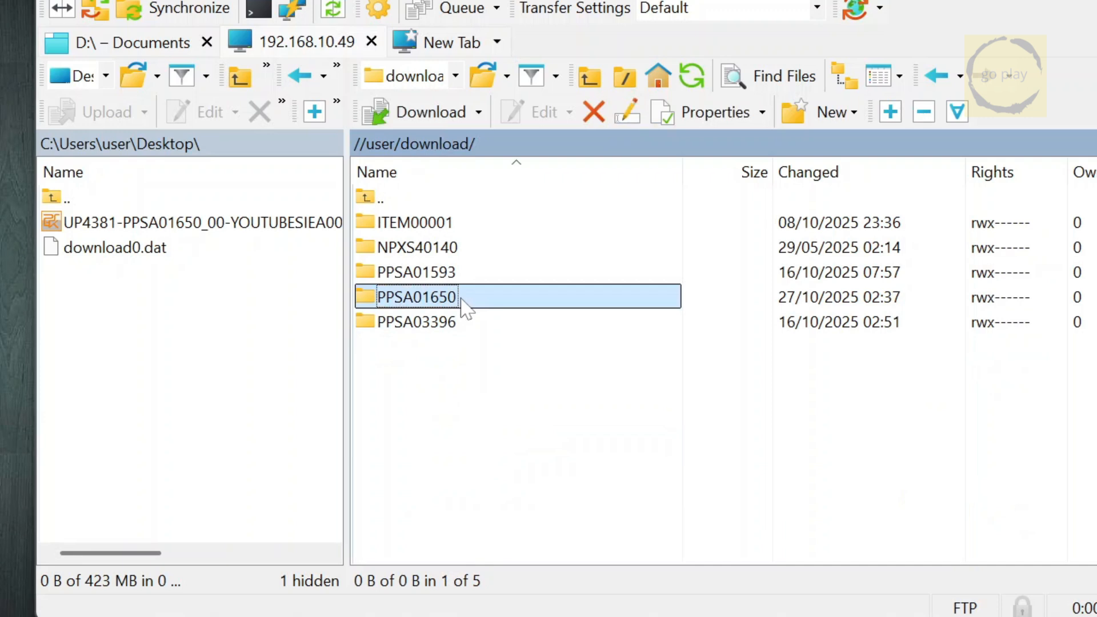
{"action": "double_click", "coordinate": [414, 296]}
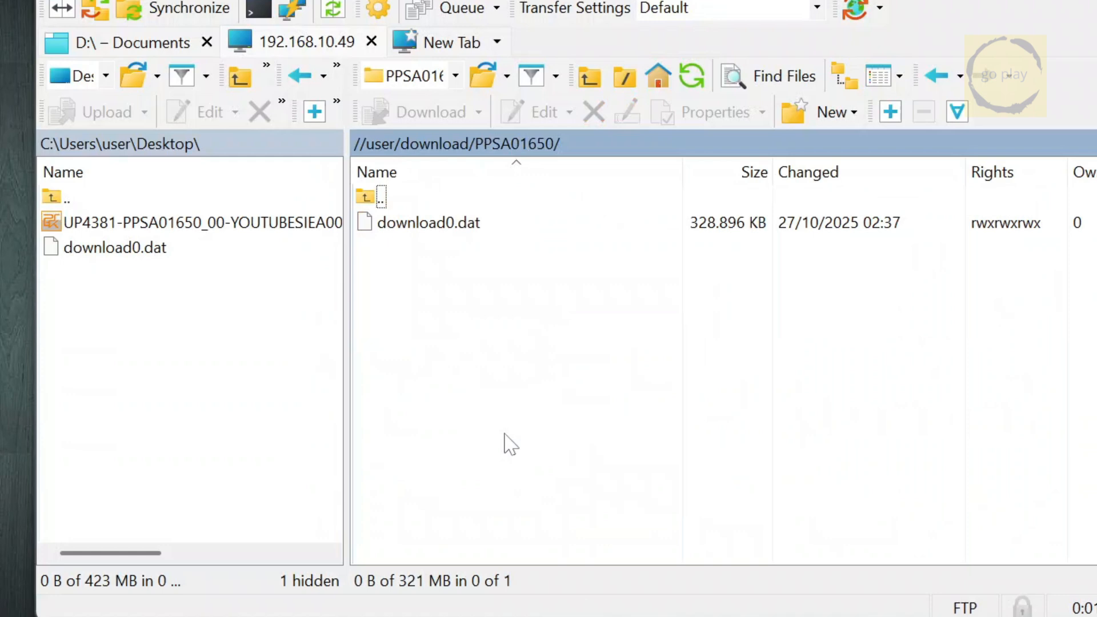
{"action": "mouse_move", "coordinate": [112, 280]}
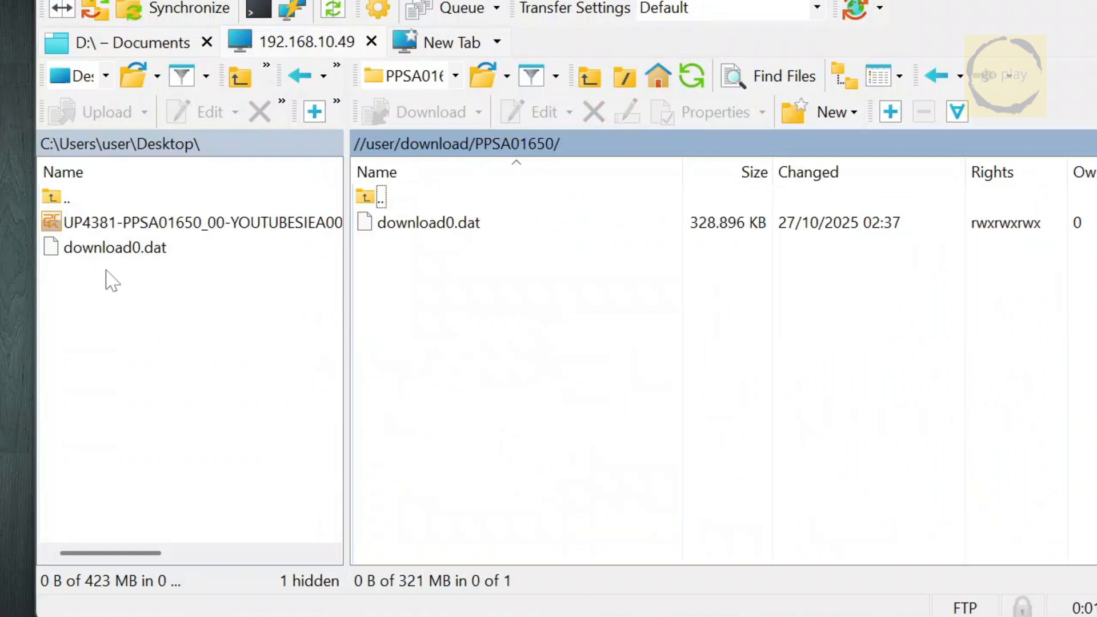
Step: Upload the desktop download0.dat over the console's copy in PPSA01650, then close WinSCP
{"action": "left_click", "coordinate": [115, 247]}
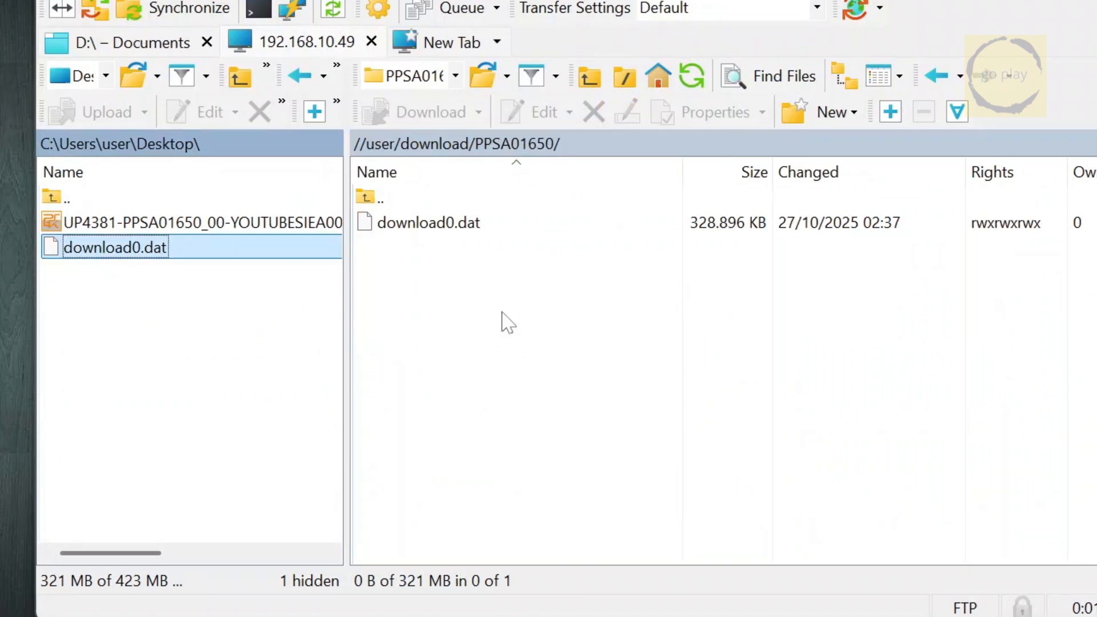
{"action": "left_click", "coordinate": [106, 112]}
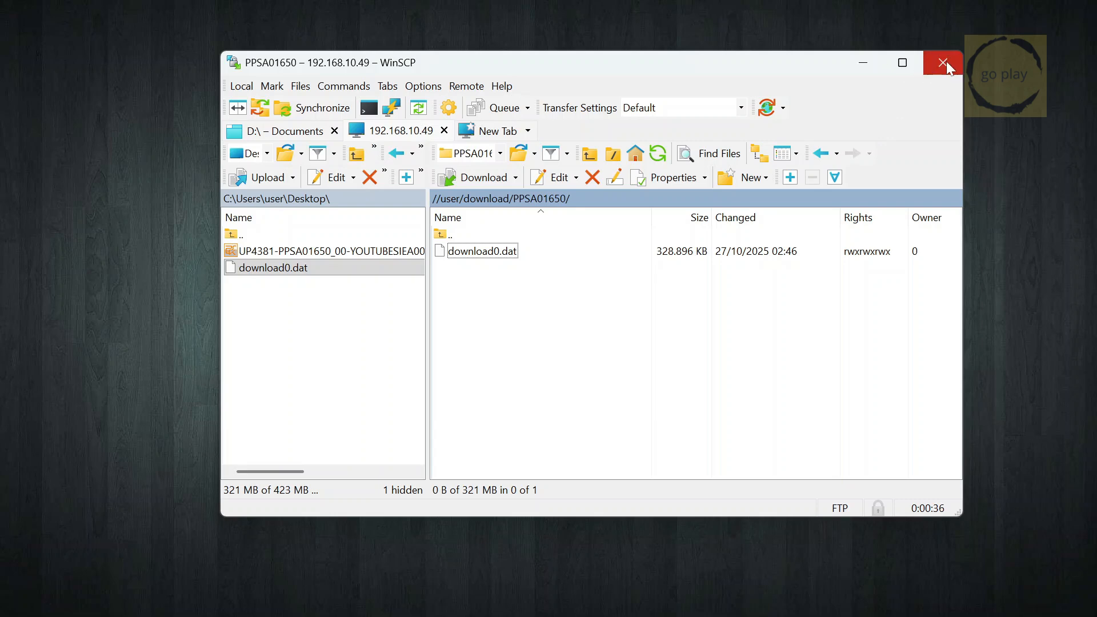
{"action": "left_click", "coordinate": [942, 62]}
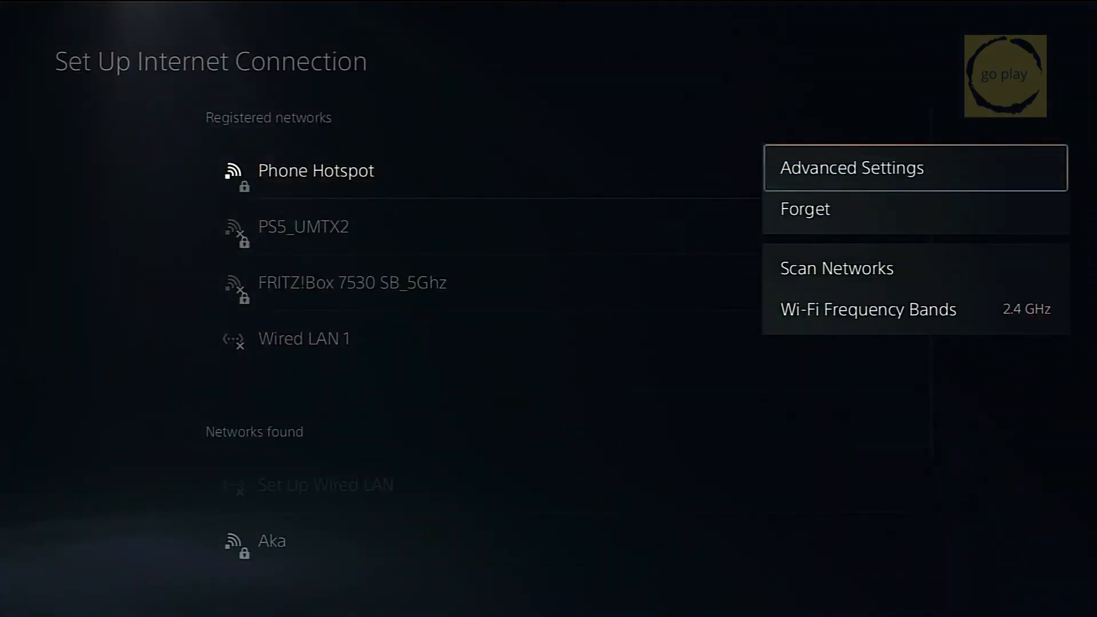
Step: Set the hotspot's DNS to Manual with Primary DNS 127.0.0.2, then dismiss the connection error
{"action": "left_click", "coordinate": [850, 167]}
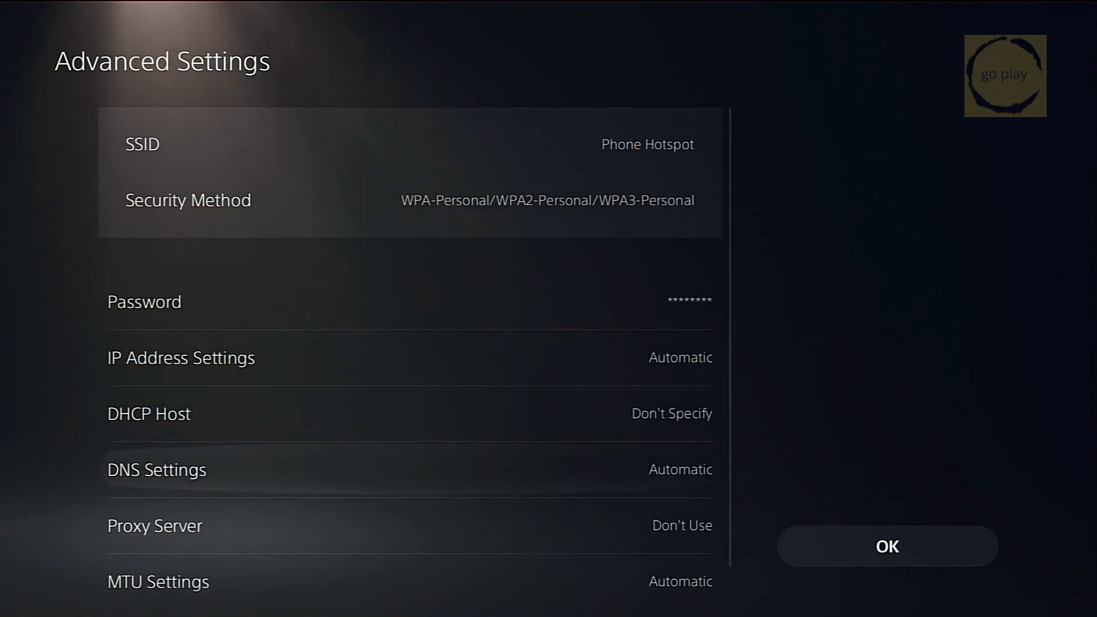
{"action": "left_click", "coordinate": [156, 469]}
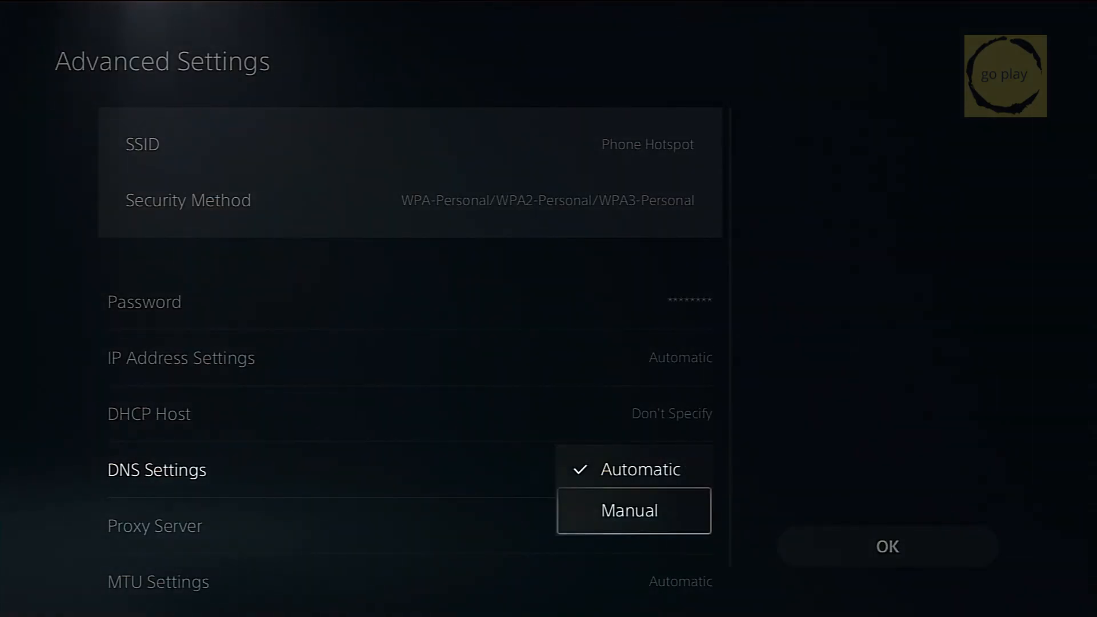
{"action": "left_click", "coordinate": [627, 510]}
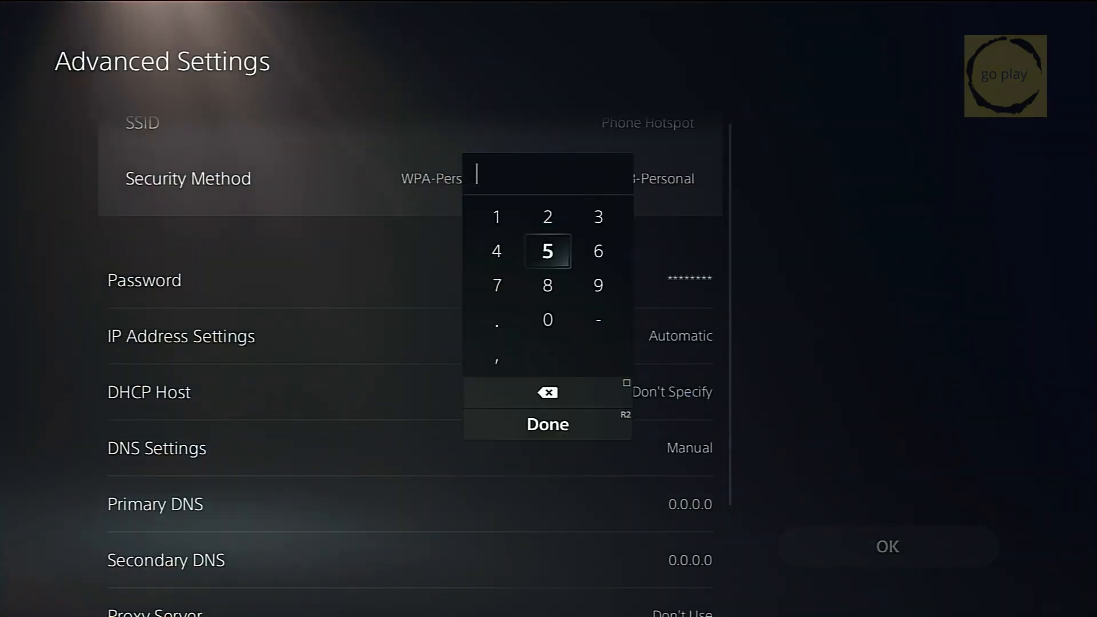
{"action": "left_click", "coordinate": [547, 216]}
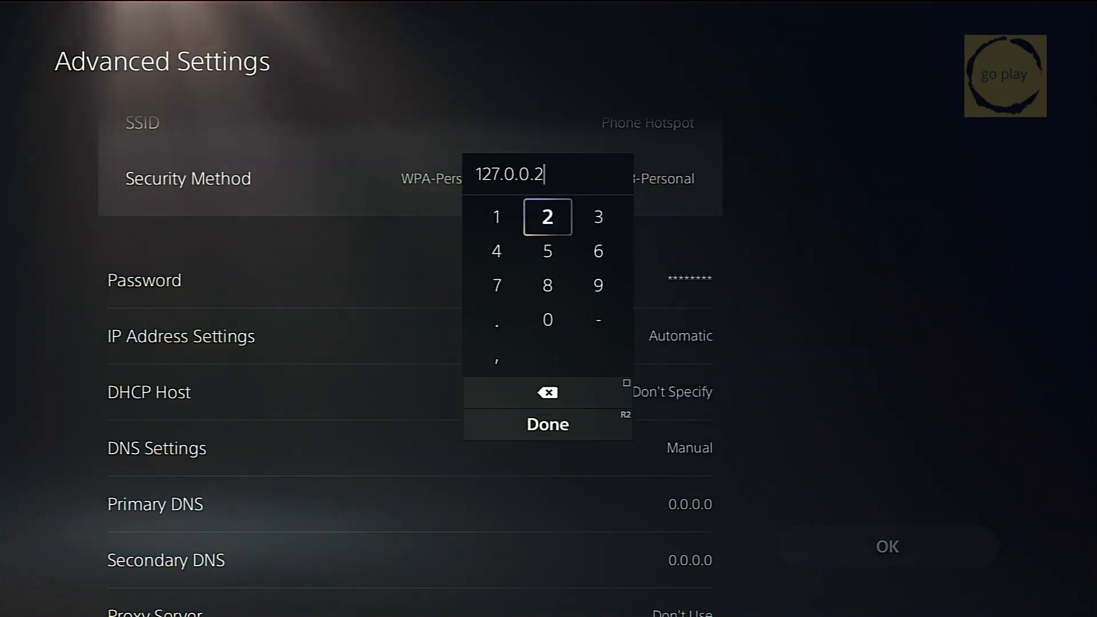
{"action": "mouse_move", "coordinate": [548, 286]}
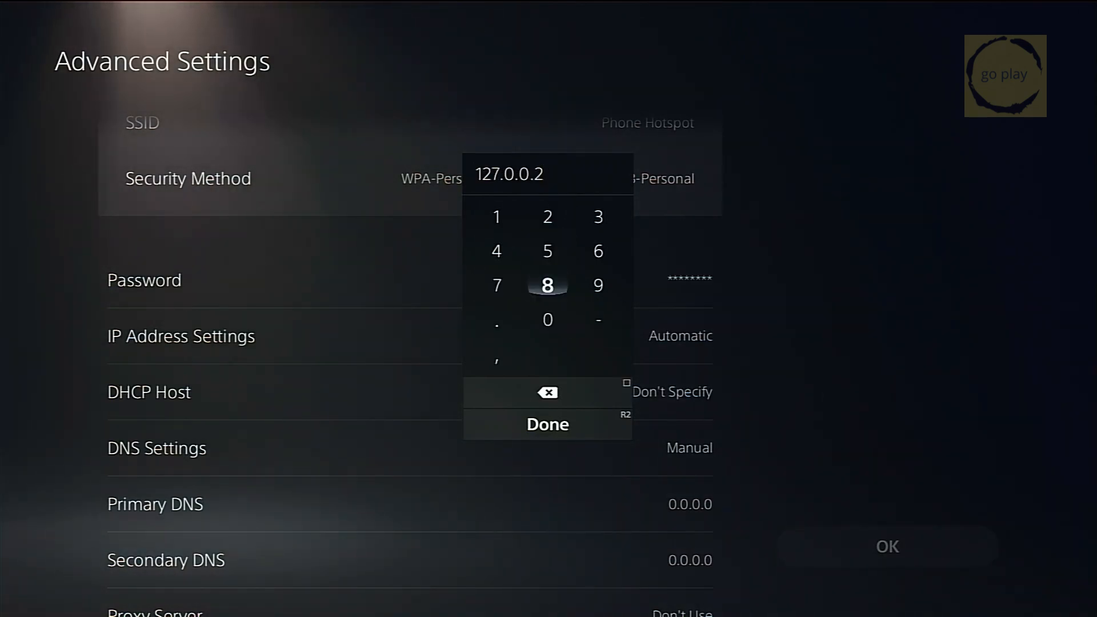
{"action": "left_click", "coordinate": [547, 424]}
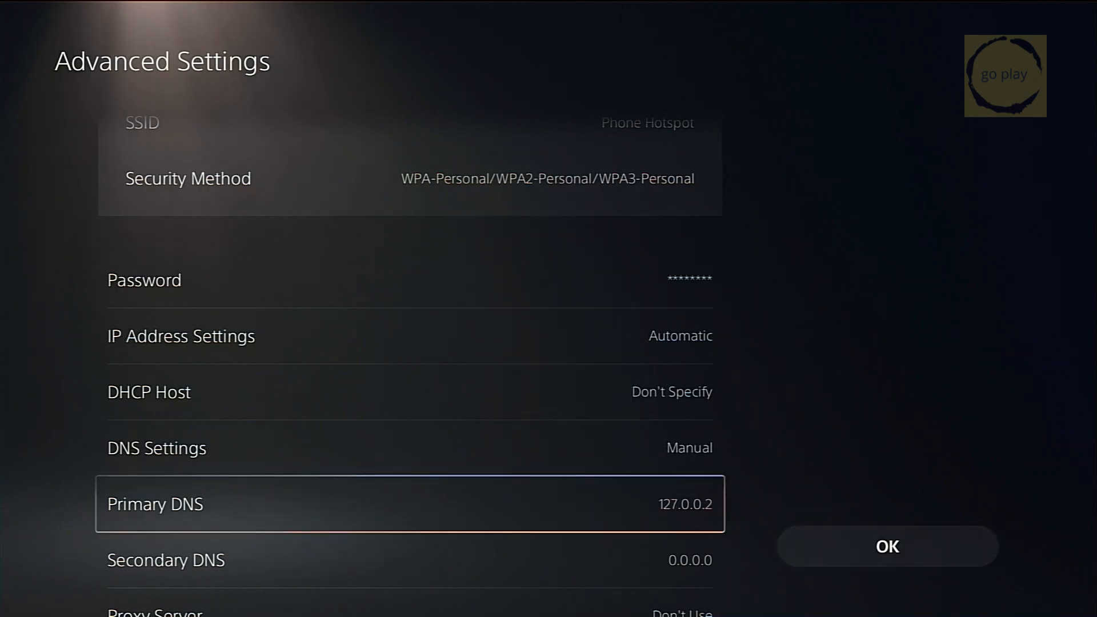
{"action": "left_click", "coordinate": [886, 546]}
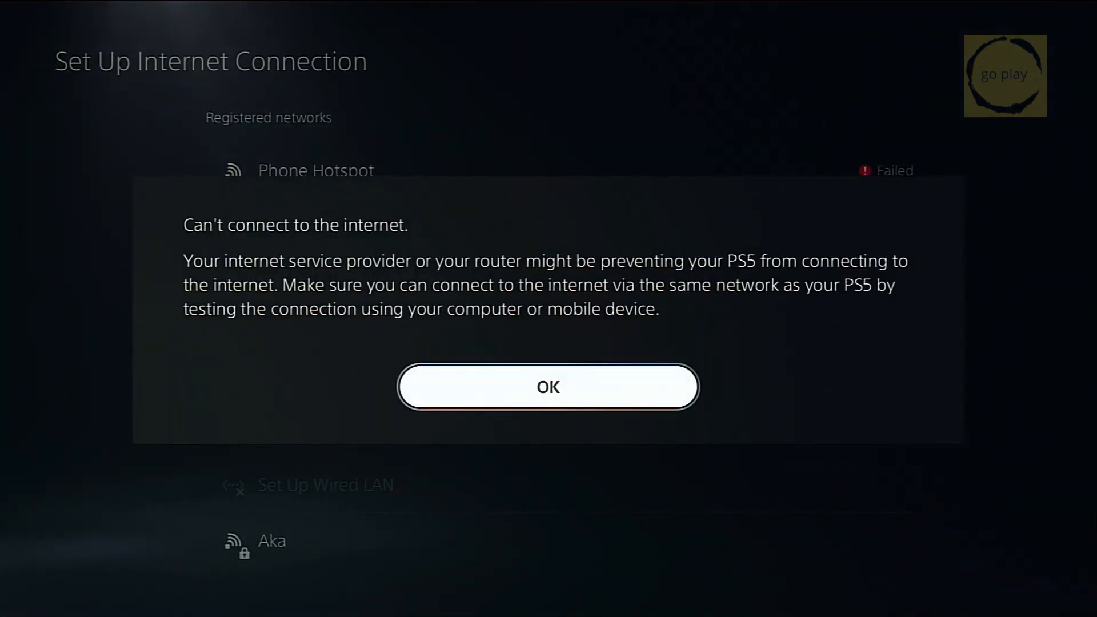
{"action": "left_click", "coordinate": [547, 387]}
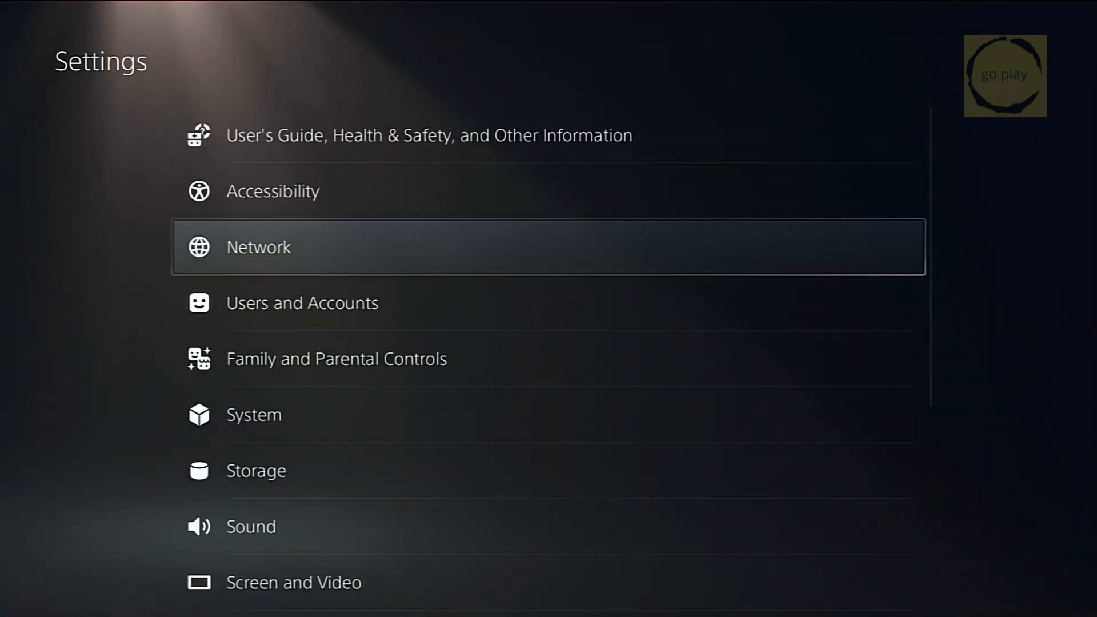
Step: Go to System in Settings and choose System Software
{"action": "left_click", "coordinate": [253, 414]}
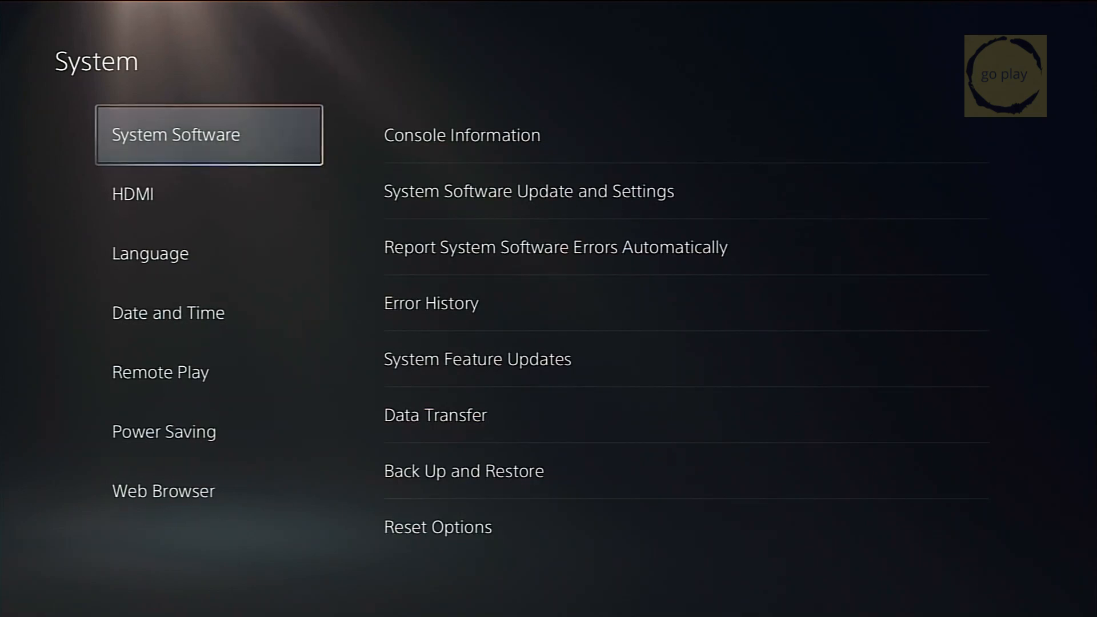
{"action": "left_click", "coordinate": [461, 135]}
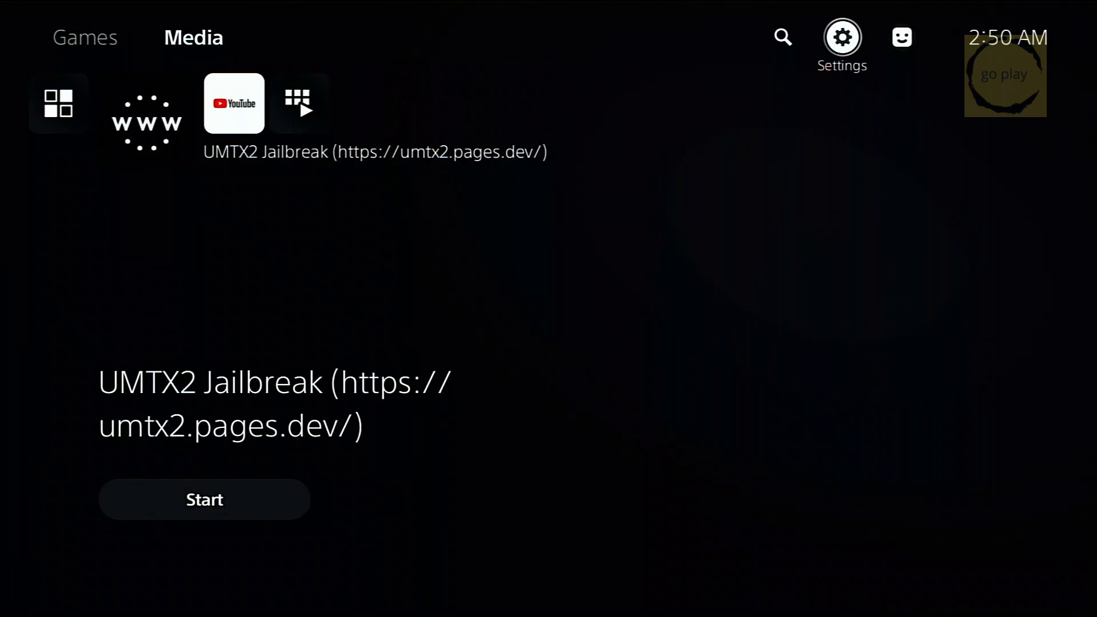
Step: Check the etaHEN Toolbox, restart the PS5, and sign back in with the user profile
{"action": "left_click", "coordinate": [842, 37]}
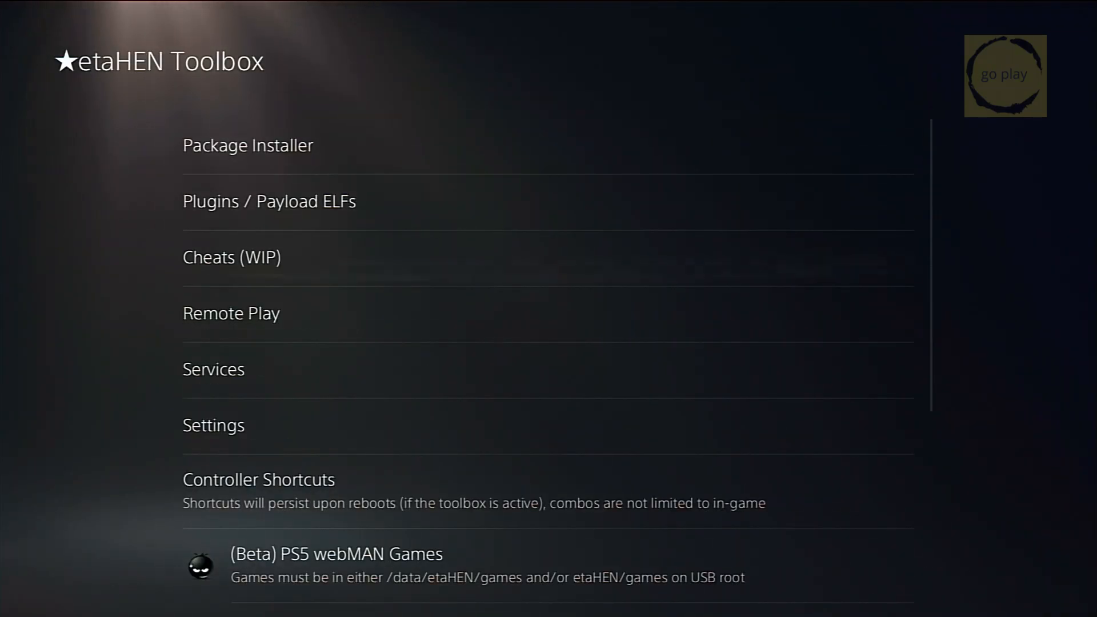
{"action": "left_click", "coordinate": [231, 313]}
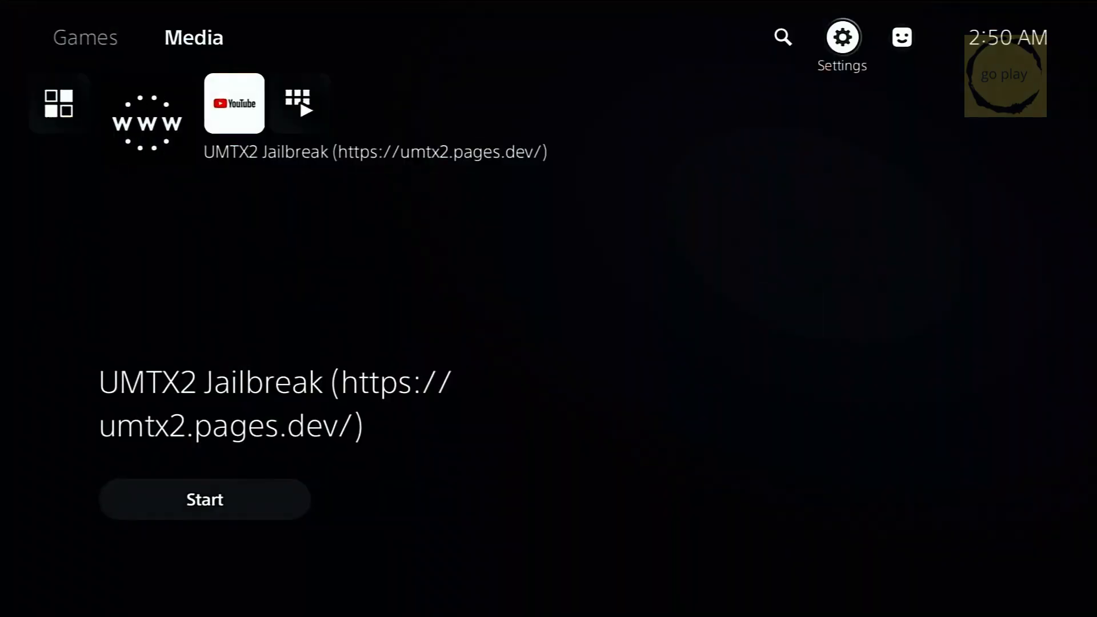
{"action": "left_click", "coordinate": [866, 578]}
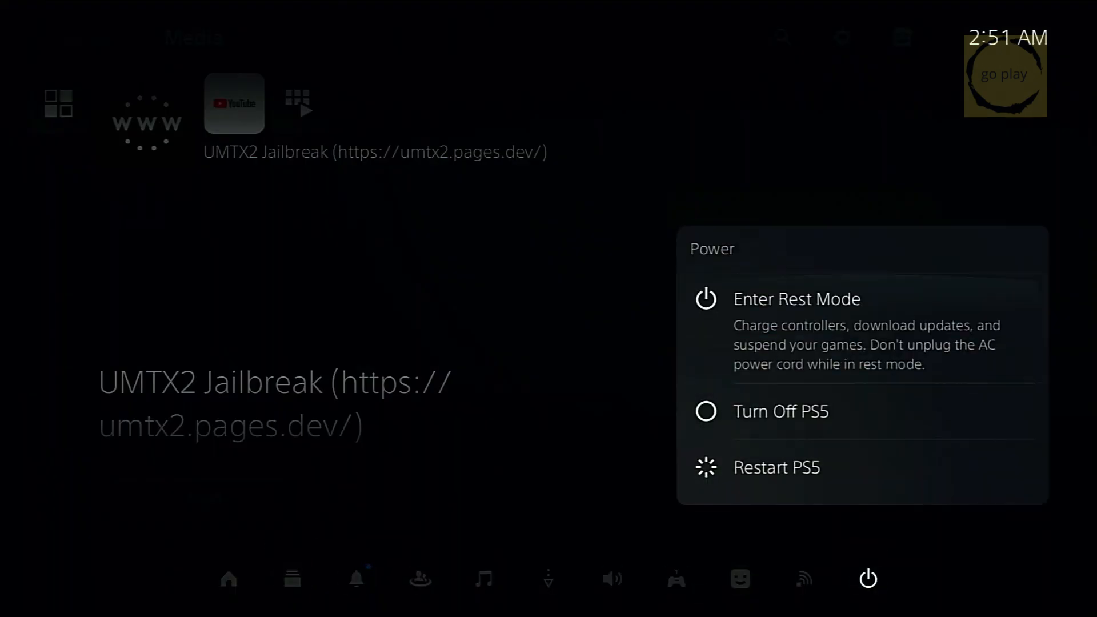
{"action": "left_click", "coordinate": [776, 467]}
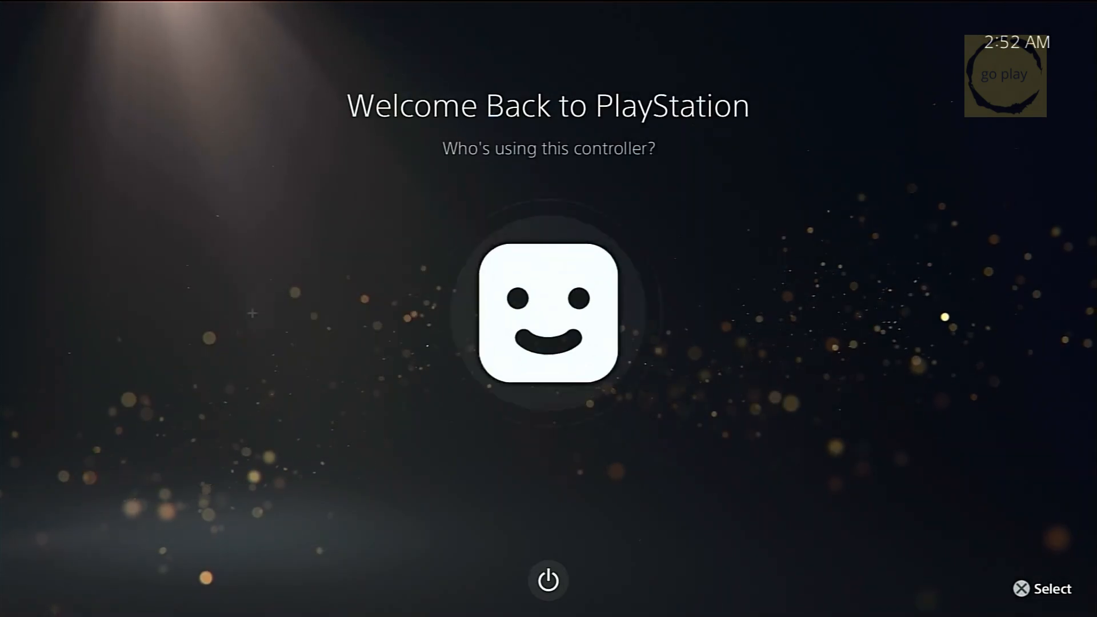
{"action": "left_click", "coordinate": [549, 314]}
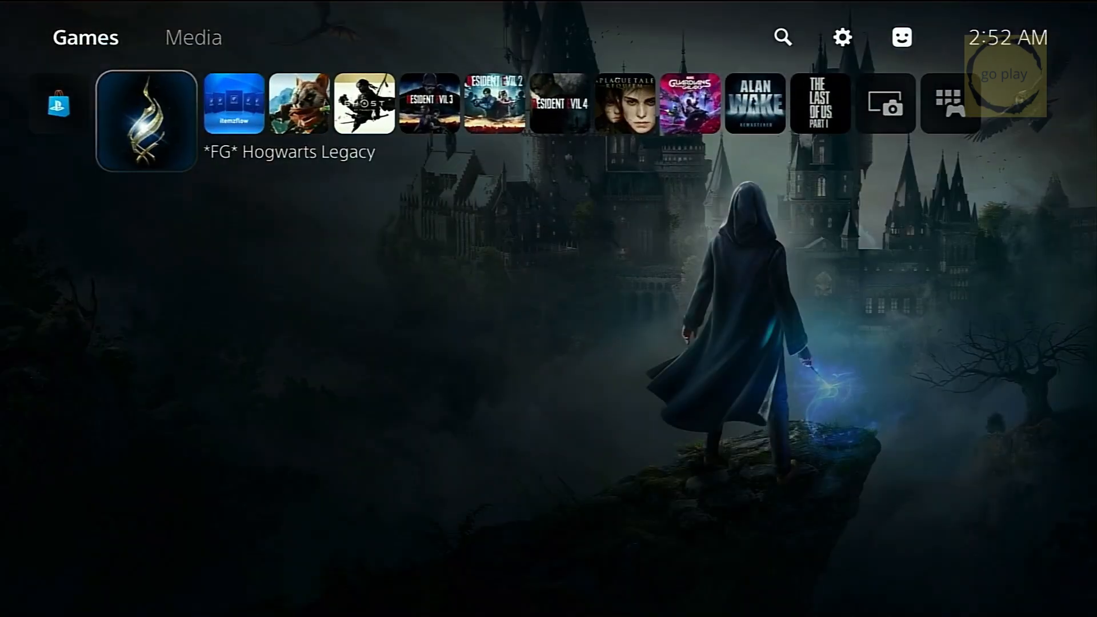
Step: Launch YouTube to start the exploit and dismiss the PlayStation Network signed-out notice
{"action": "left_click", "coordinate": [193, 37]}
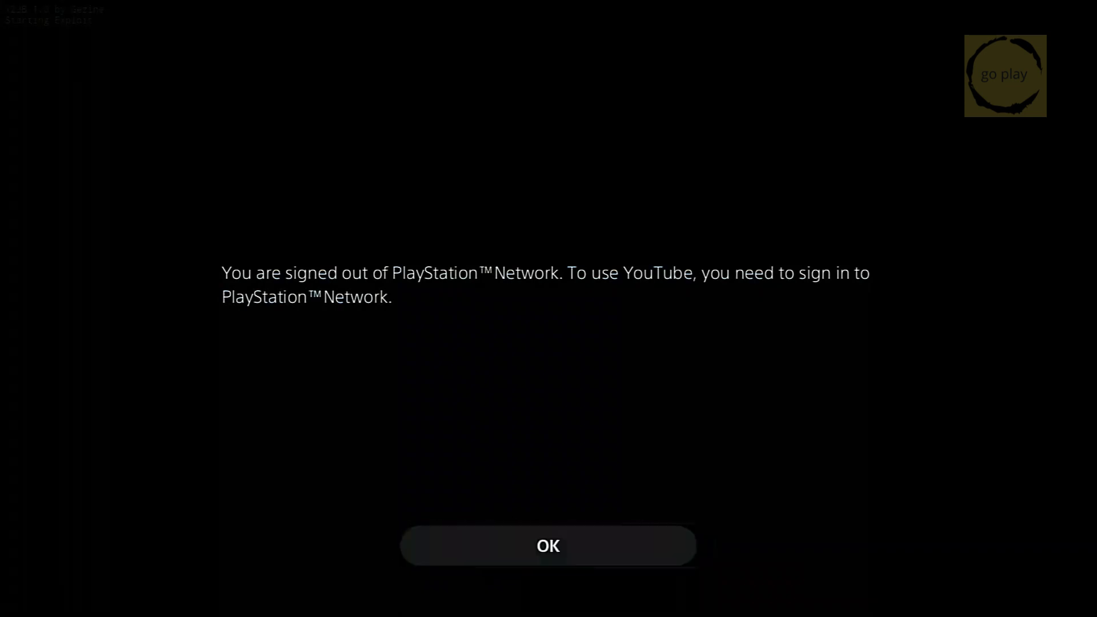
{"action": "left_click", "coordinate": [548, 545]}
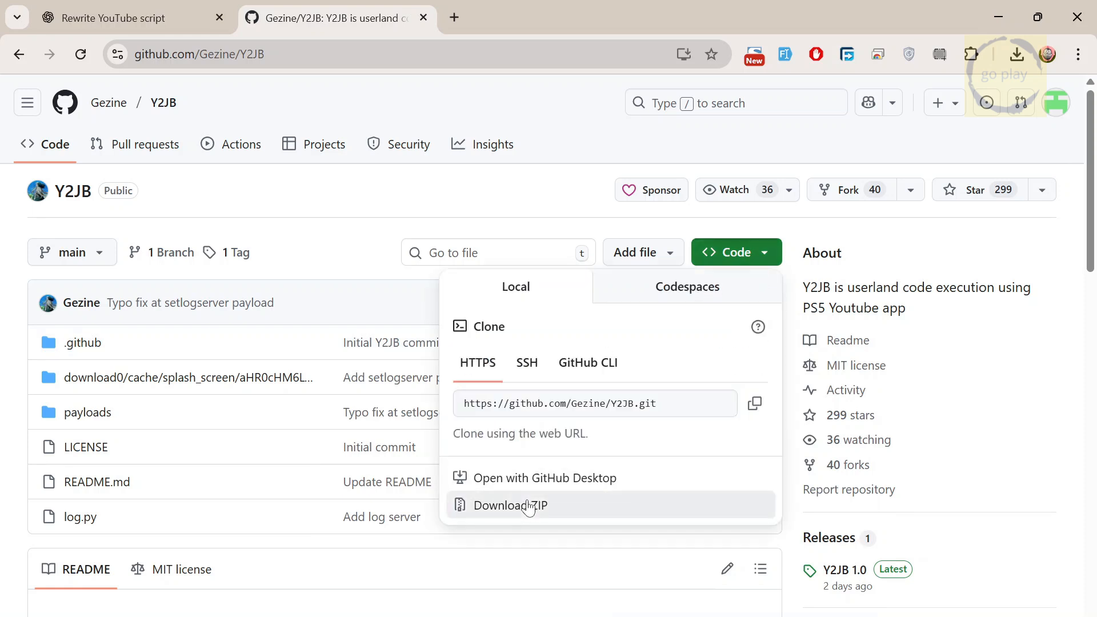
Step: Download the Y2JB repository via Code > Download ZIP and open the archive on the desktop
{"action": "left_click", "coordinate": [510, 505]}
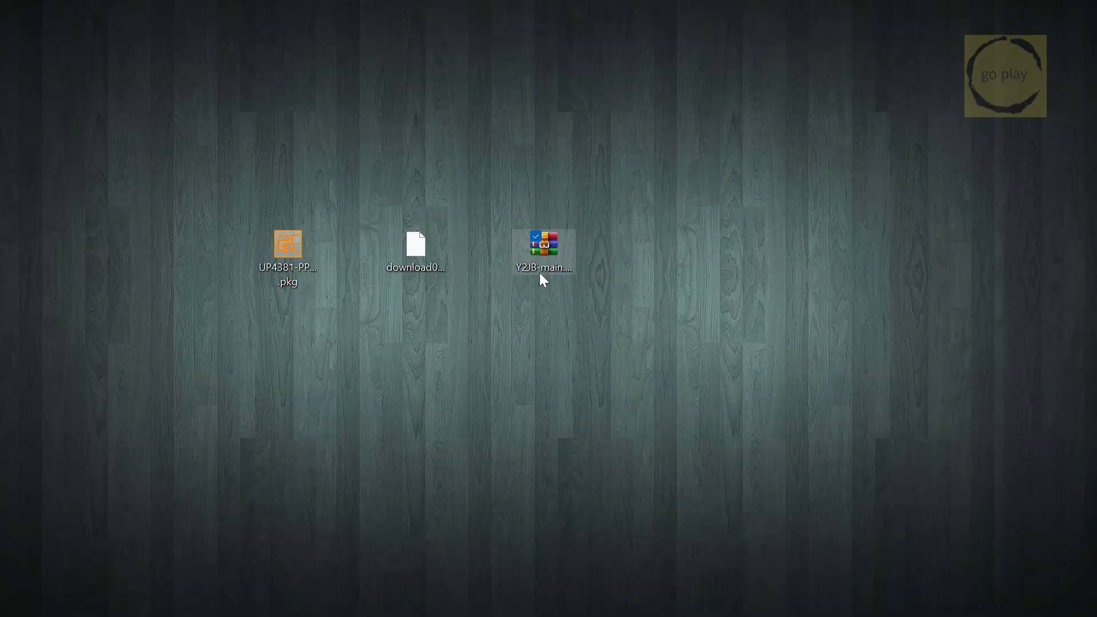
{"action": "double_click", "coordinate": [543, 243]}
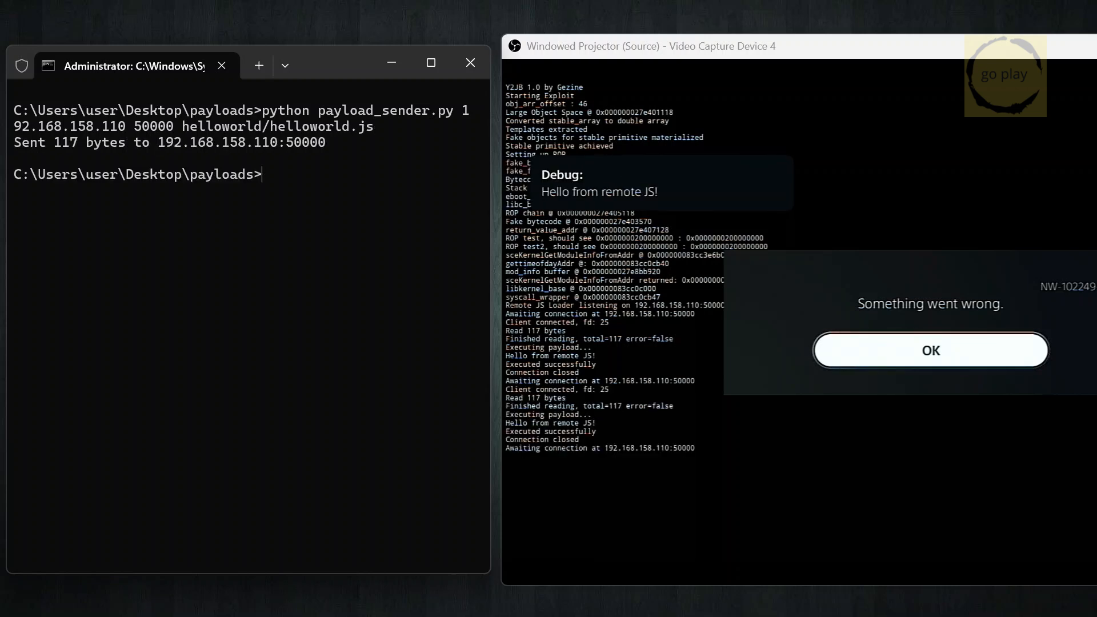
Step: Resend helloworld/helloworld.js with payload_sender.py to 192.168.158.110:50000, then close the terminal
{"action": "type", "text": "python payload_sender.py 192.168.158.110 50000 helloworld/helloworld.js"}
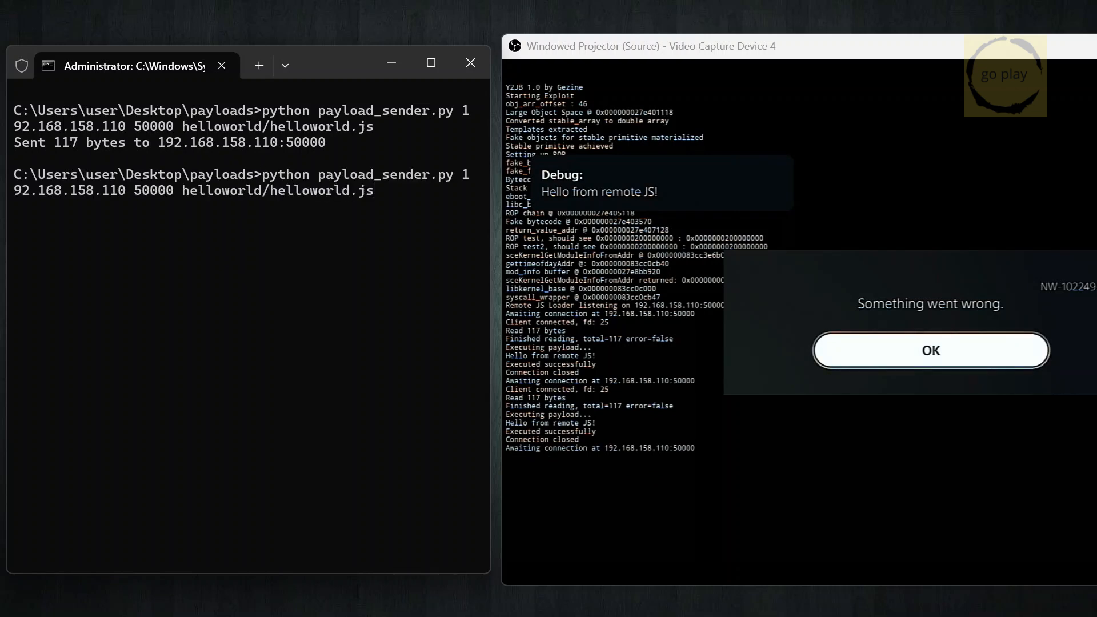
{"action": "key", "text": "Return"}
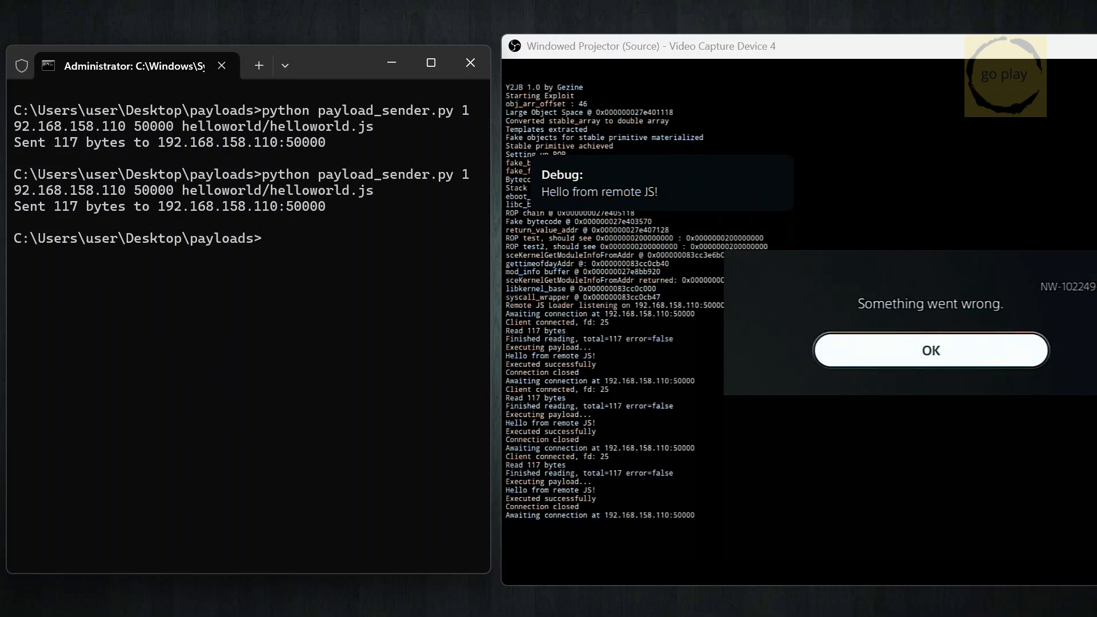
{"action": "mouse_move", "coordinate": [470, 62]}
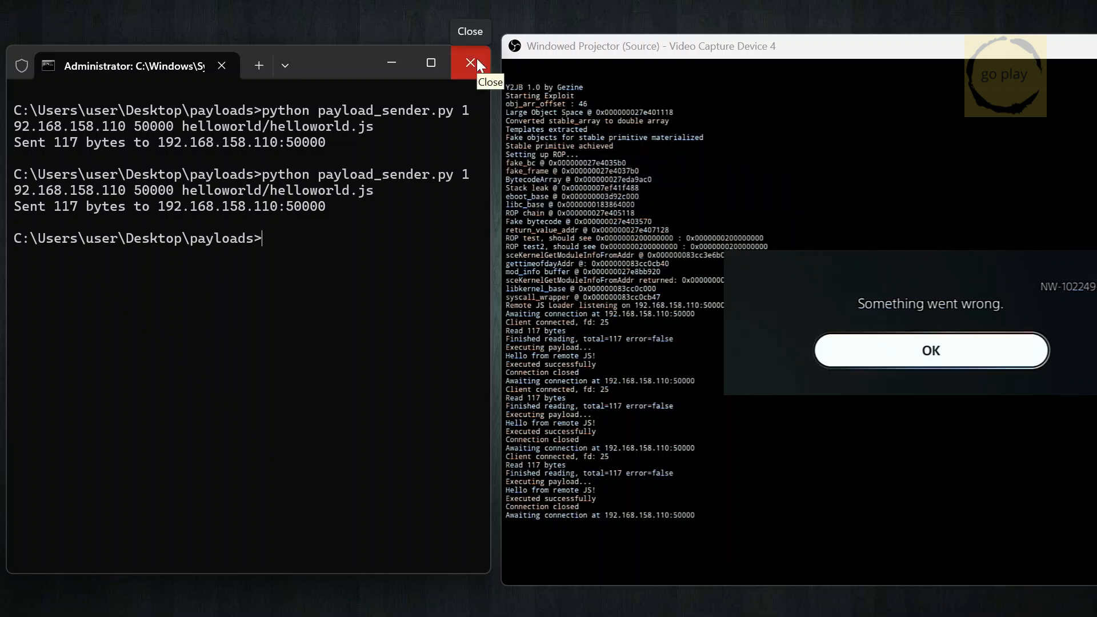
{"action": "left_click", "coordinate": [469, 63]}
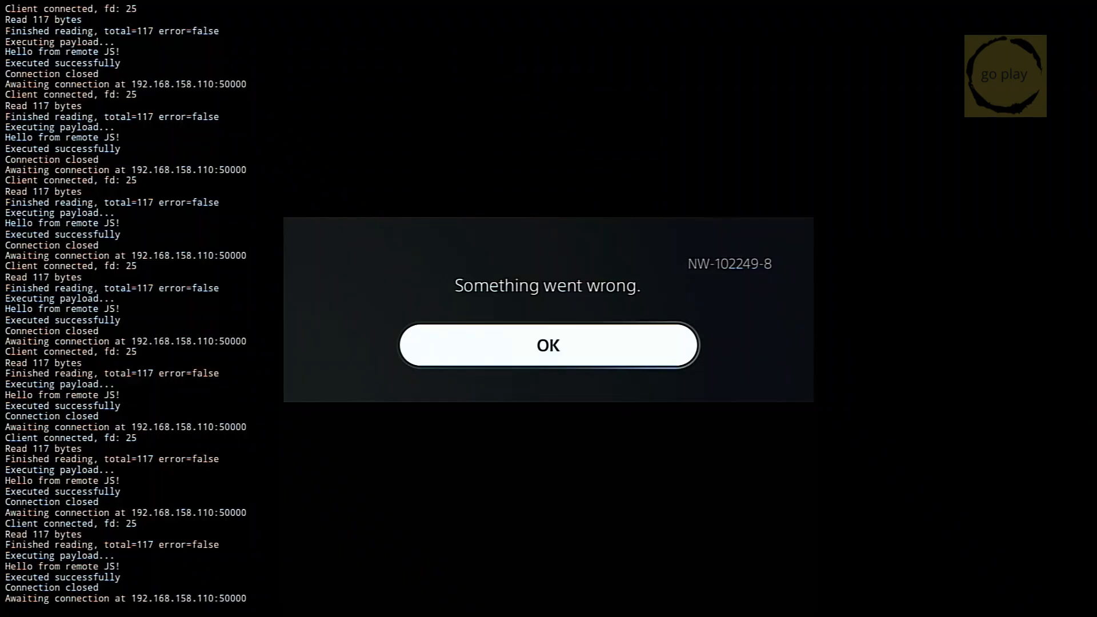
Step: Dismiss the NW-102249-8 'Something went wrong' error below the successful payload log
{"action": "left_click", "coordinate": [548, 345]}
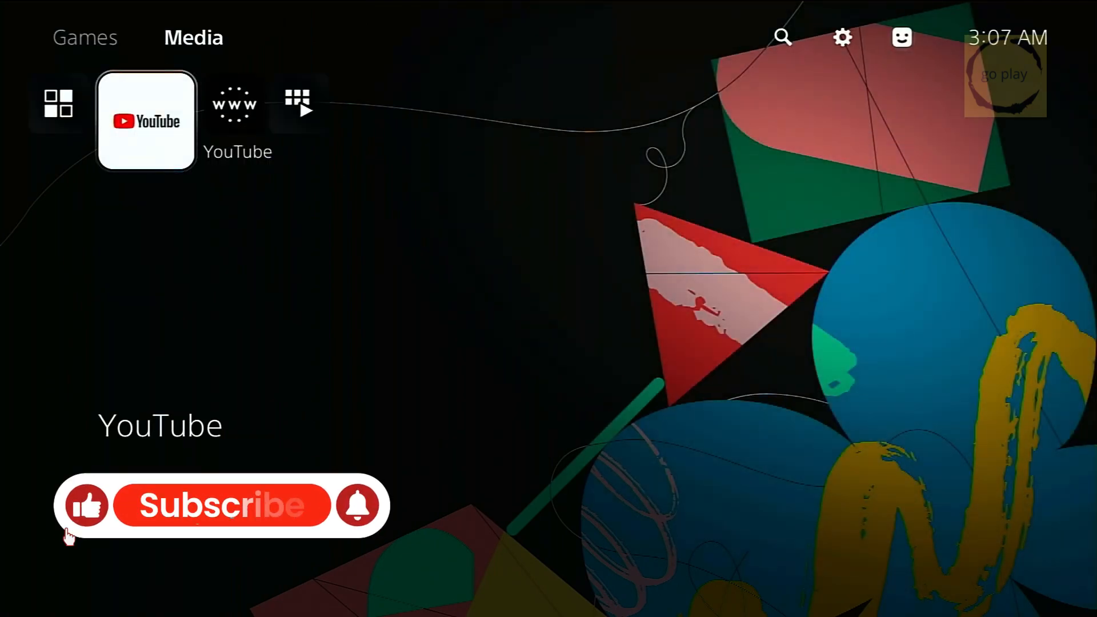
Step: Return to the Media home screen with the YouTube tile focused
{"action": "left_click", "coordinate": [221, 505]}
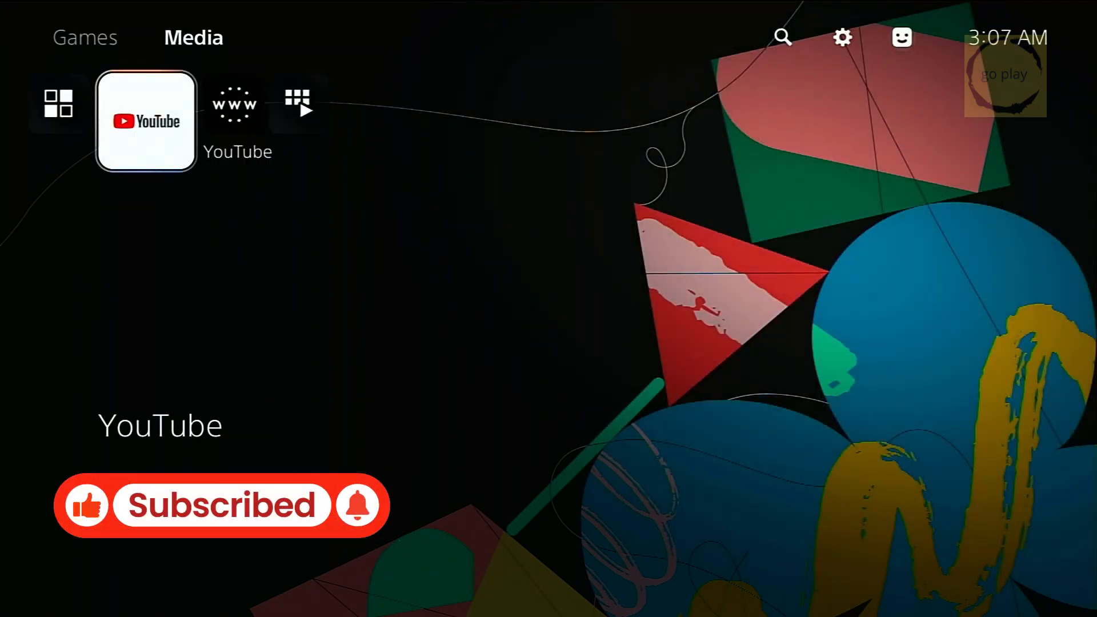